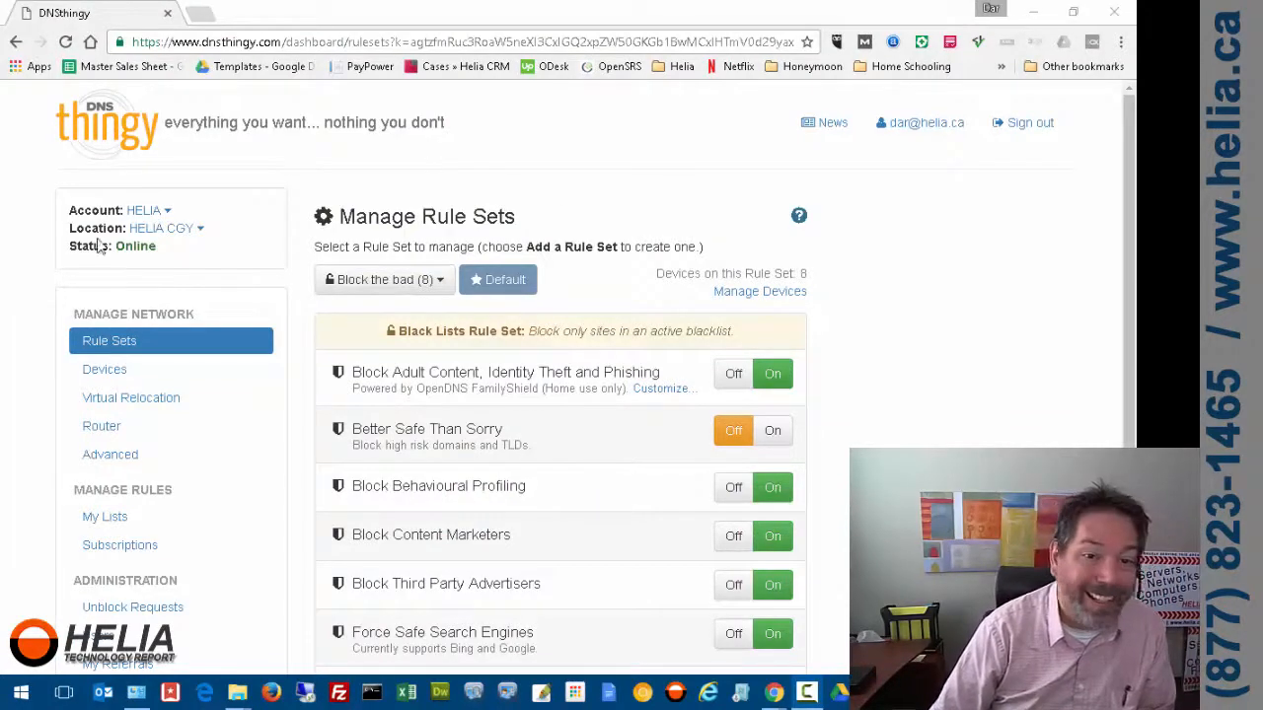
{"action": "mouse_move", "coordinate": [146, 223]}
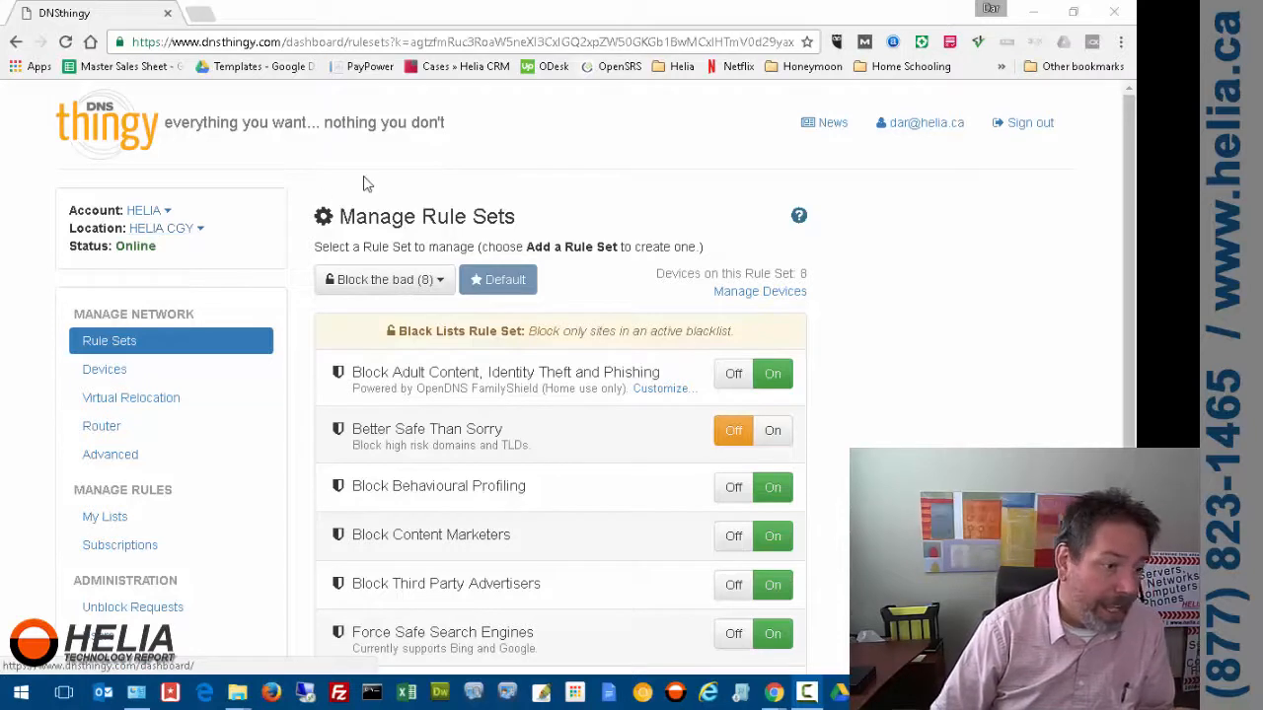
{"action": "mouse_move", "coordinate": [1034, 353]}
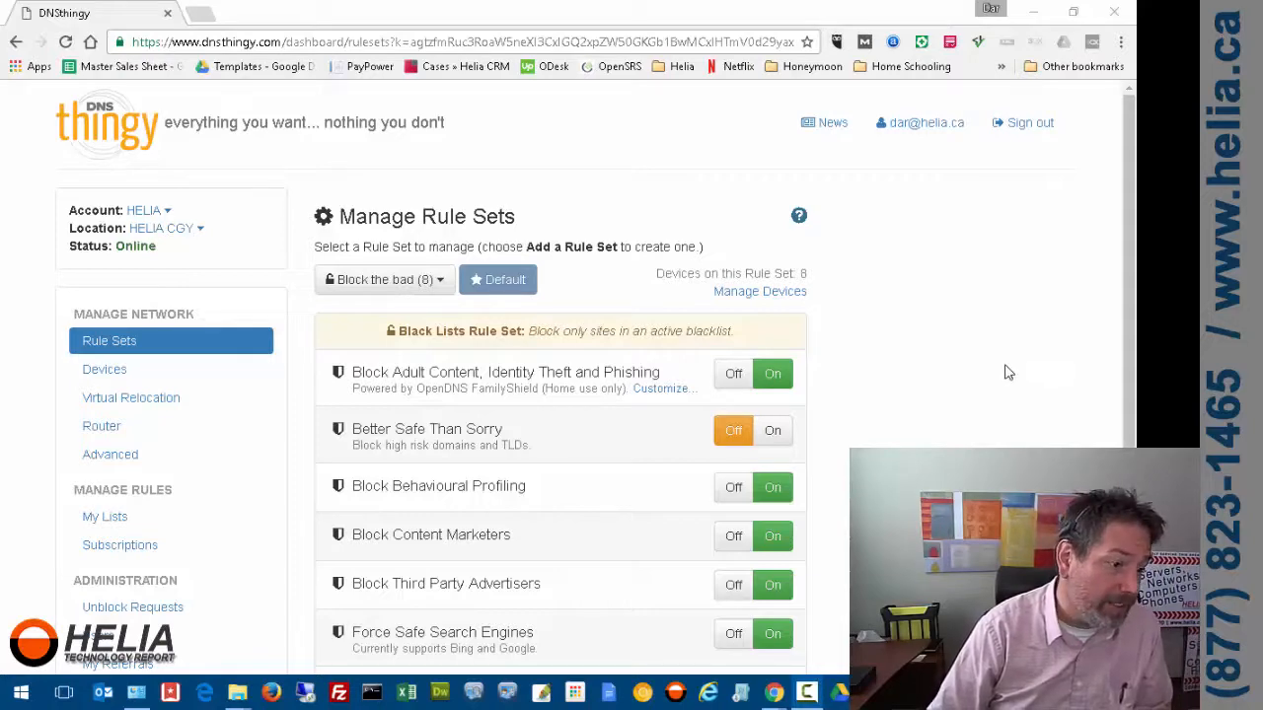
Switch the Better Safe Than Sorry blacklist to On in the 'Block the bad' rule set
{"action": "scroll", "scroll_direction": "down", "scroll_amount": 3}
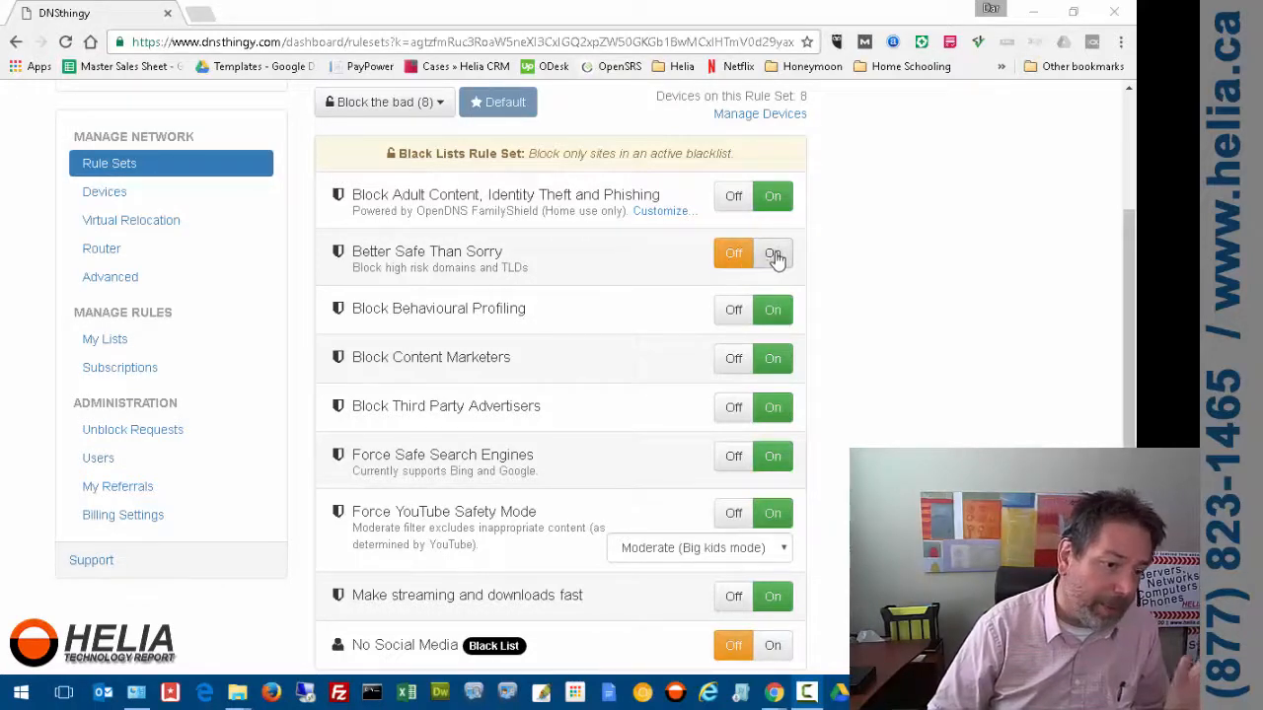
{"action": "left_click", "coordinate": [773, 253]}
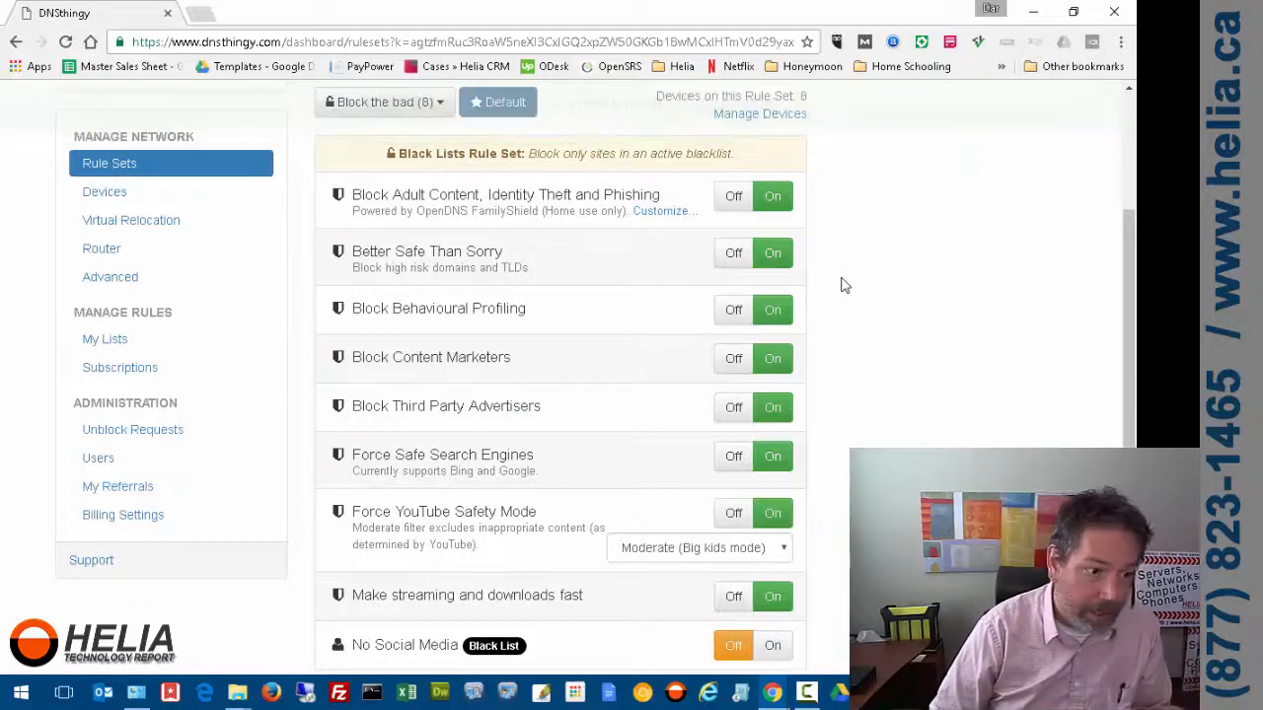
{"action": "mouse_move", "coordinate": [909, 308]}
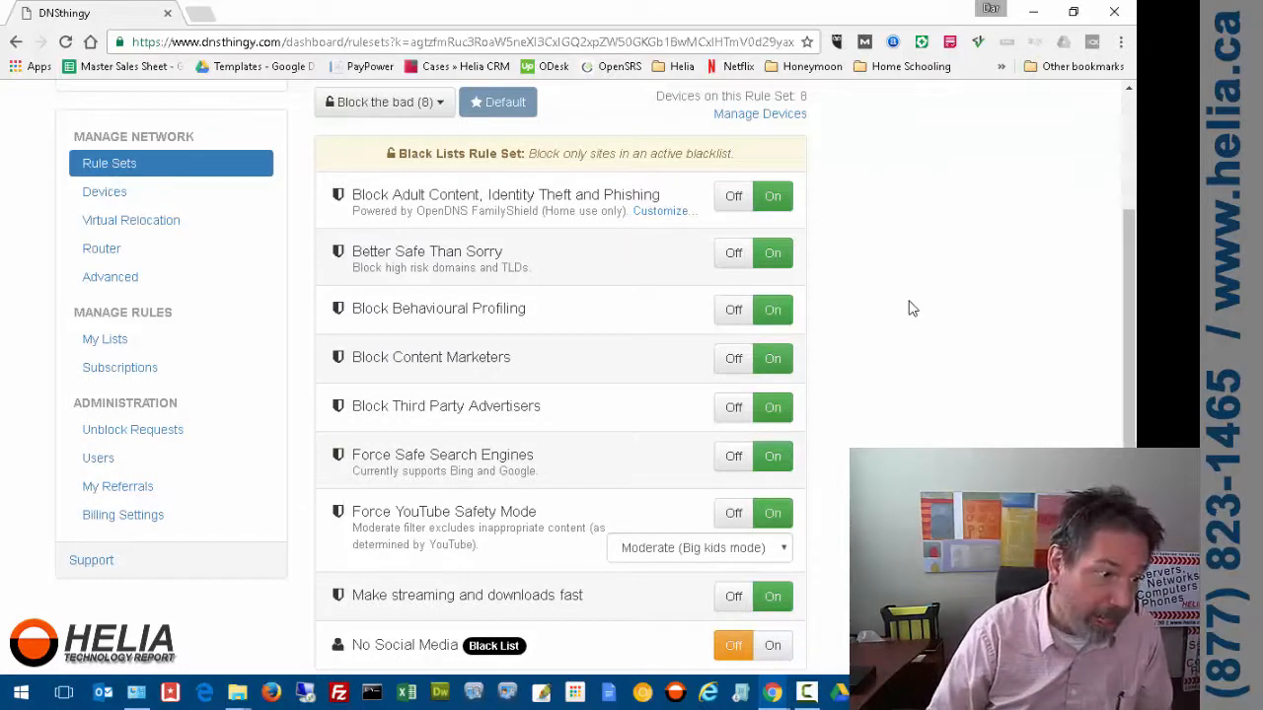
{"action": "mouse_move", "coordinate": [568, 268]}
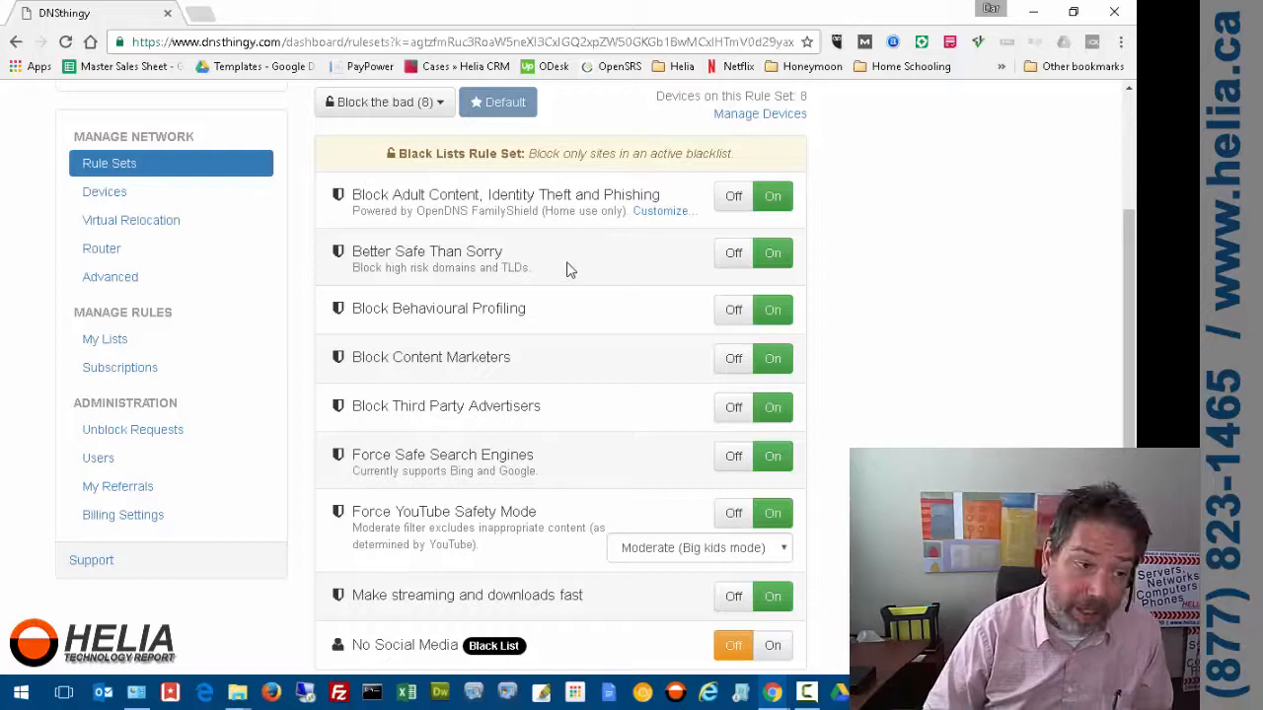
{"action": "mouse_move", "coordinate": [457, 264]}
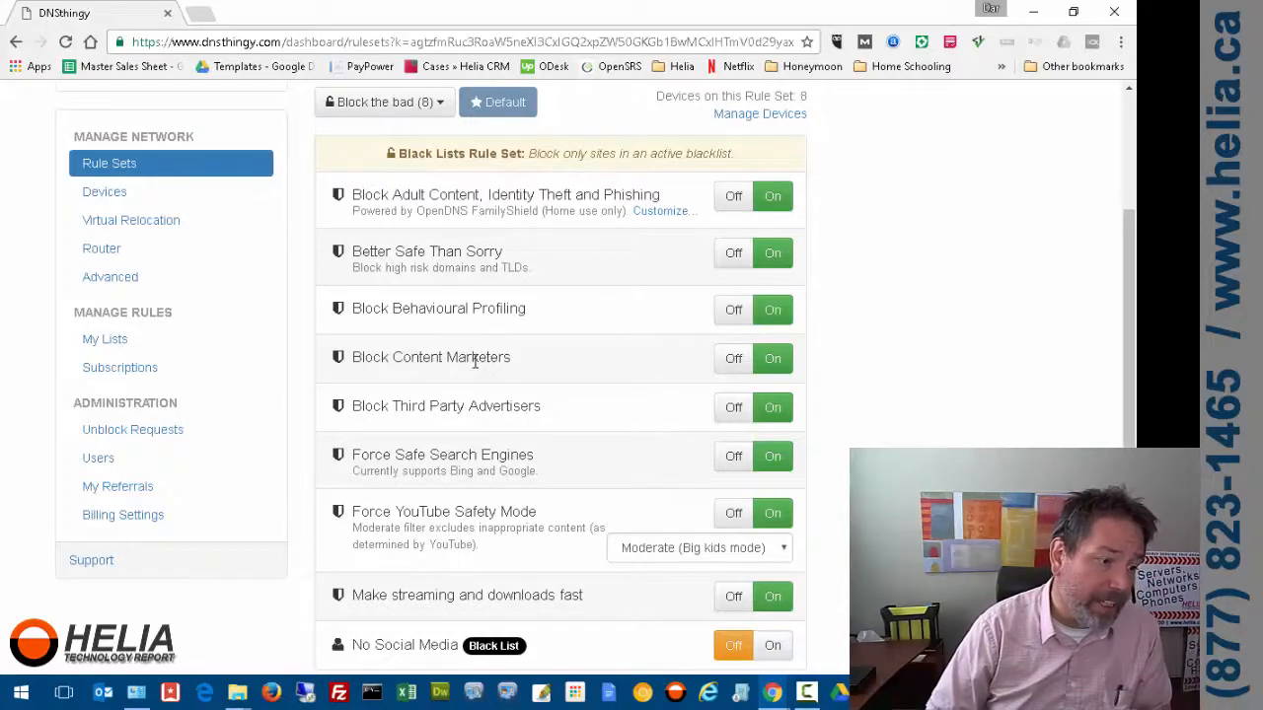
{"action": "mouse_move", "coordinate": [483, 426]}
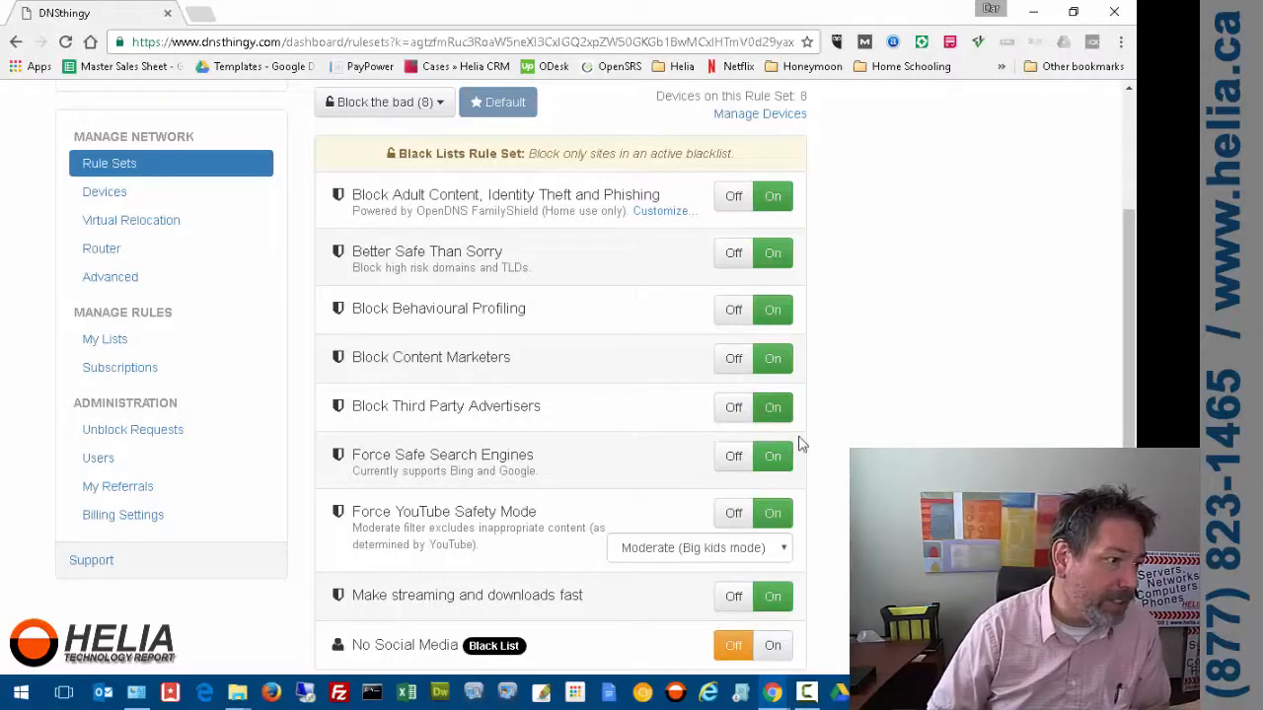
Browse the RT.com front page end to end, then return to the DNS Thingy rule sets
{"action": "left_click", "coordinate": [267, 11]}
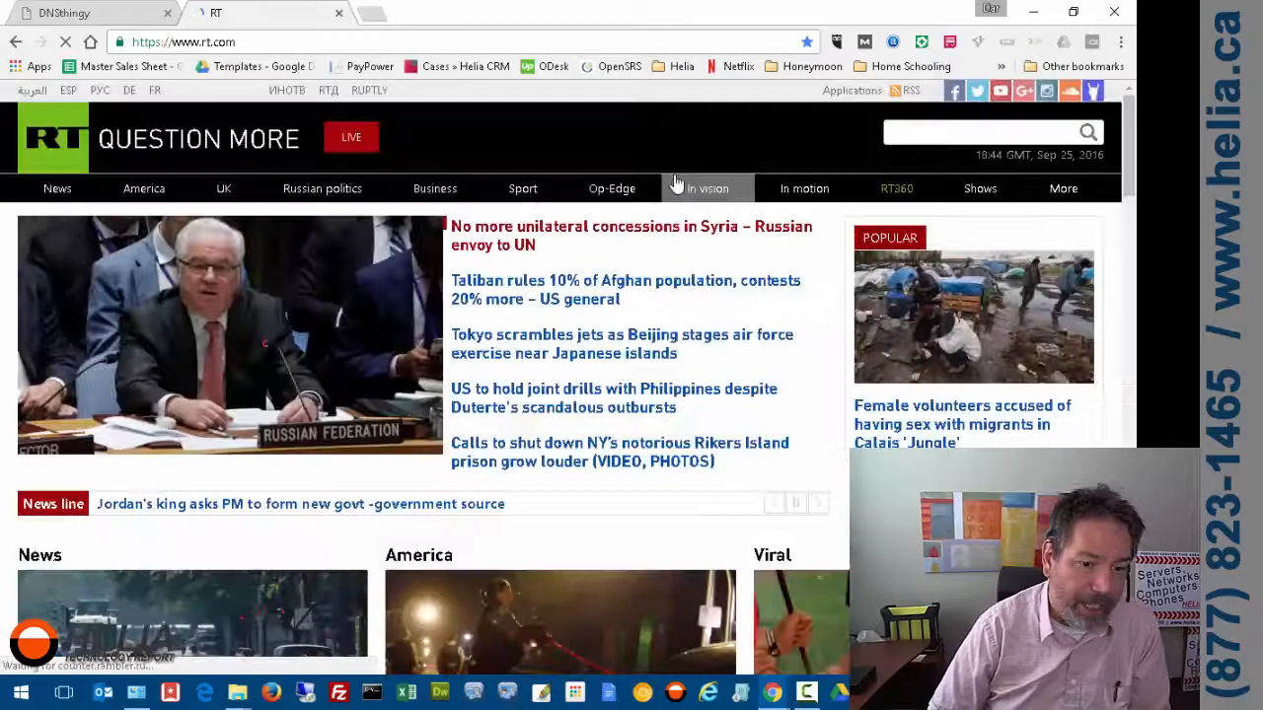
{"action": "scroll", "scroll_direction": "down", "scroll_amount": 3}
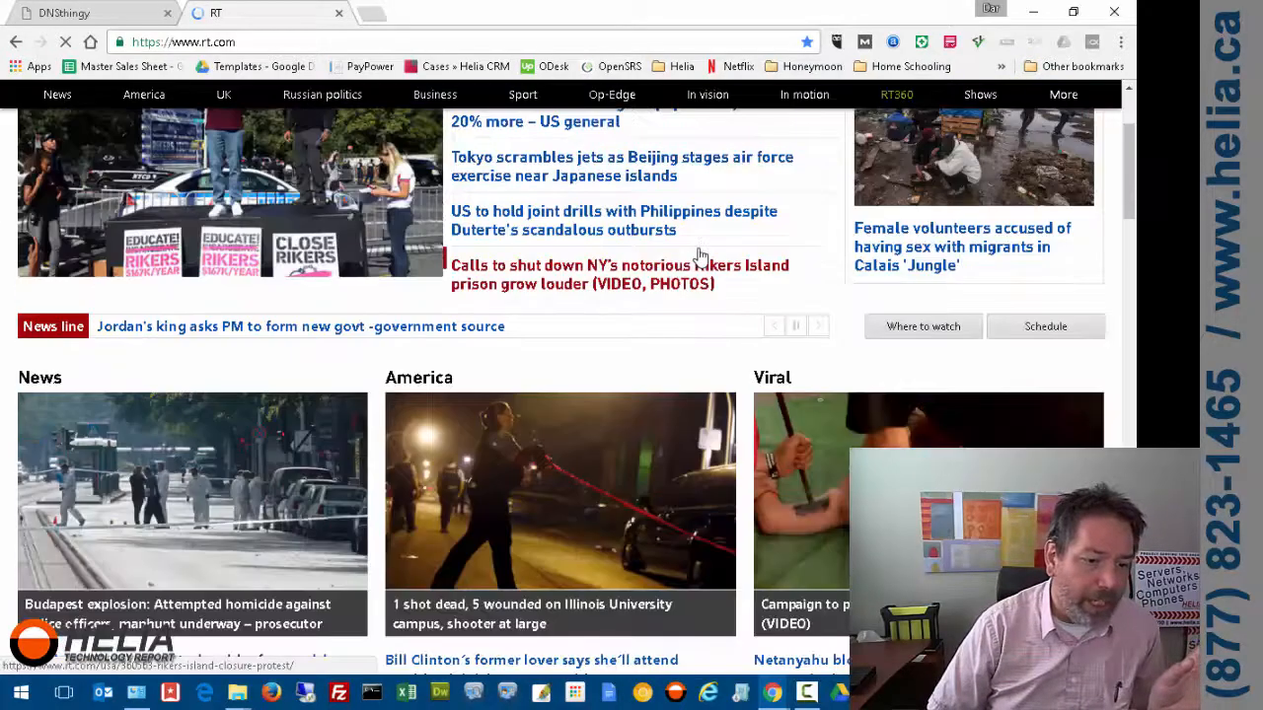
{"action": "scroll", "scroll_direction": "down", "scroll_amount": 3}
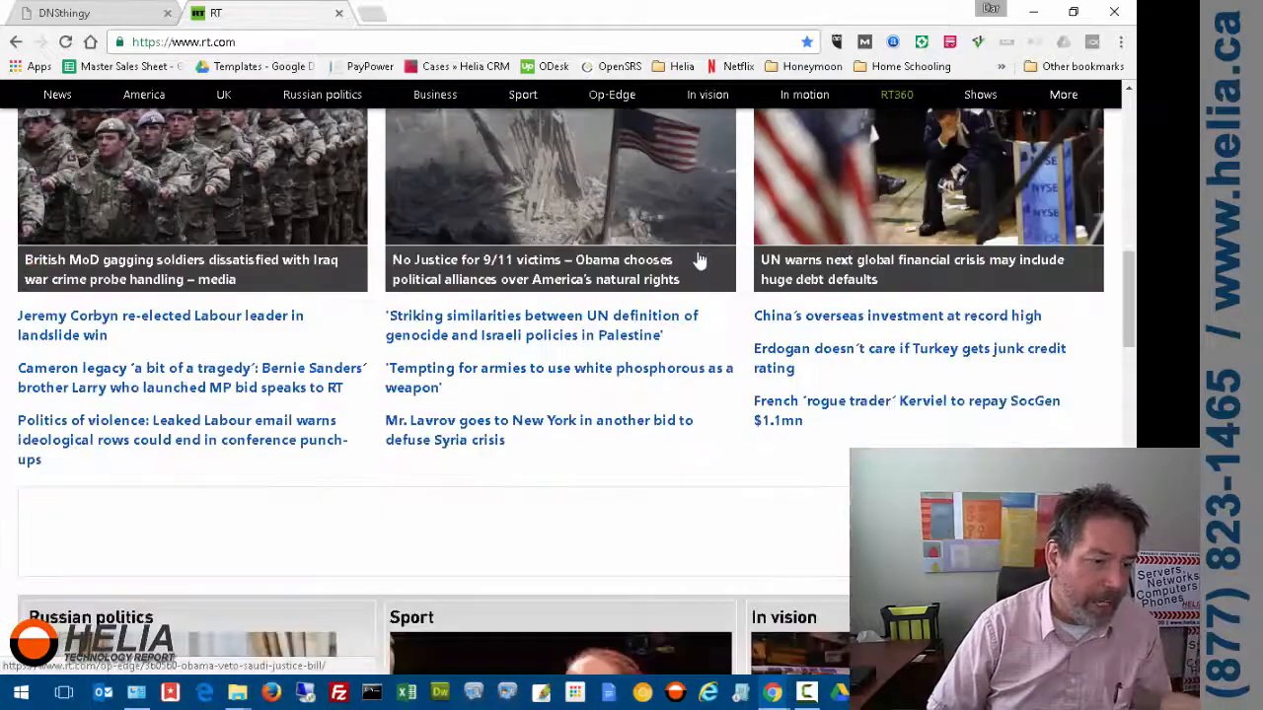
{"action": "scroll", "scroll_direction": "down", "scroll_amount": 3}
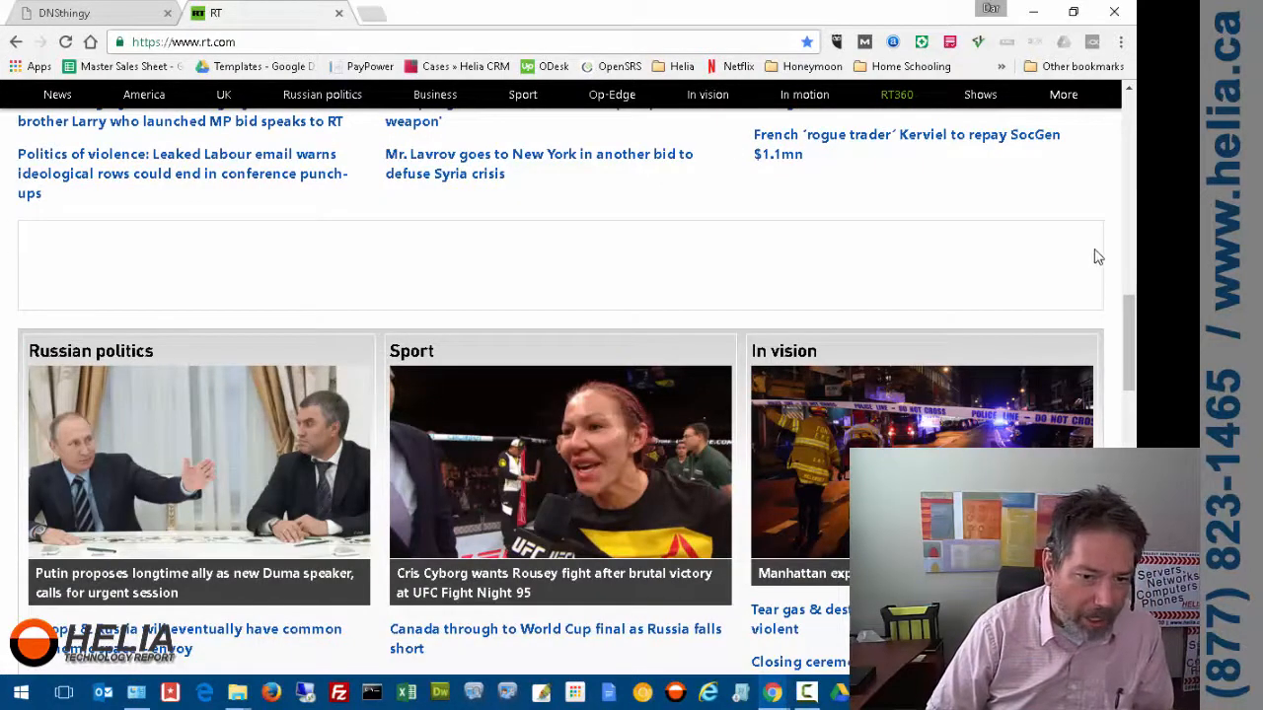
{"action": "mouse_move", "coordinate": [897, 261]}
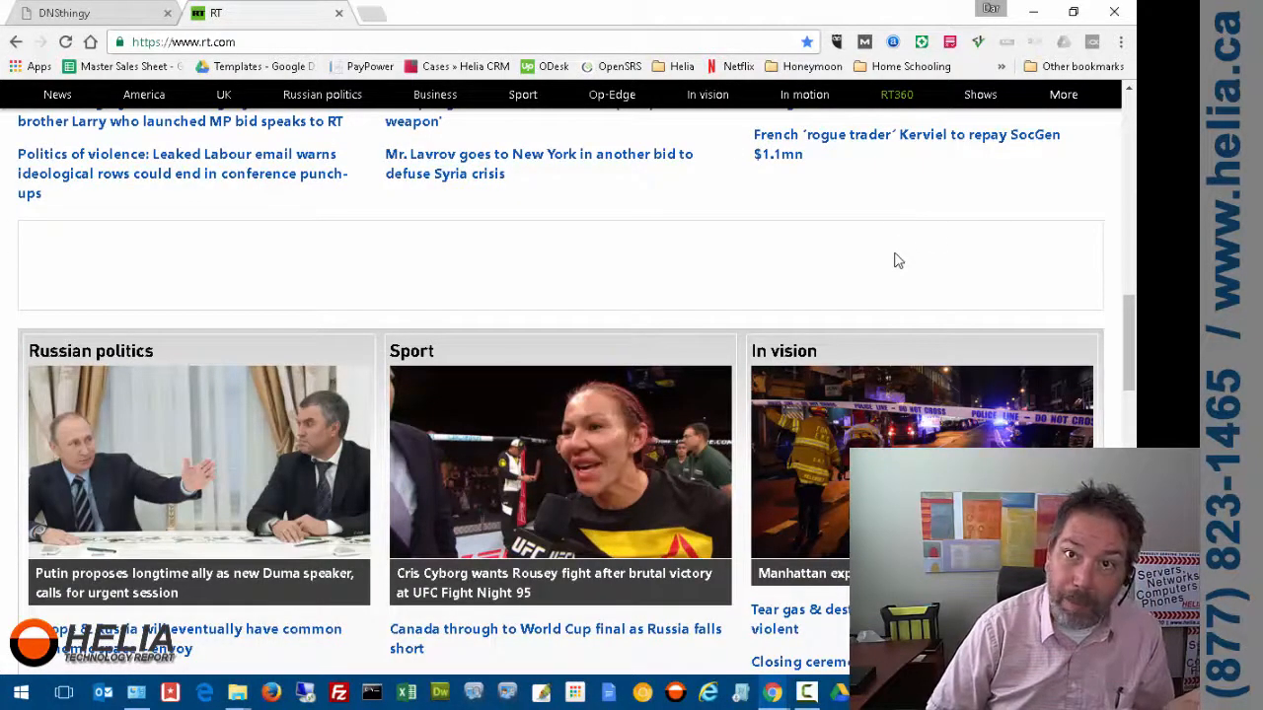
{"action": "scroll", "scroll_direction": "down", "scroll_amount": 3}
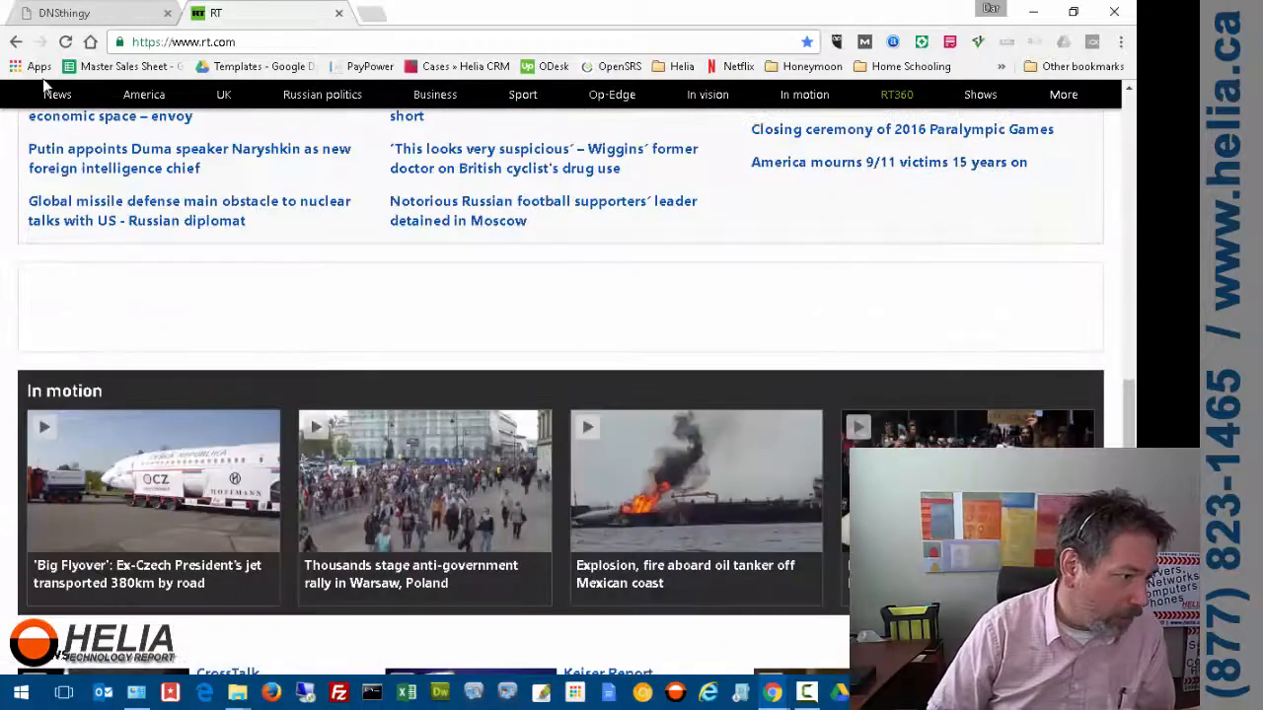
{"action": "scroll", "scroll_direction": "down", "scroll_amount": 3}
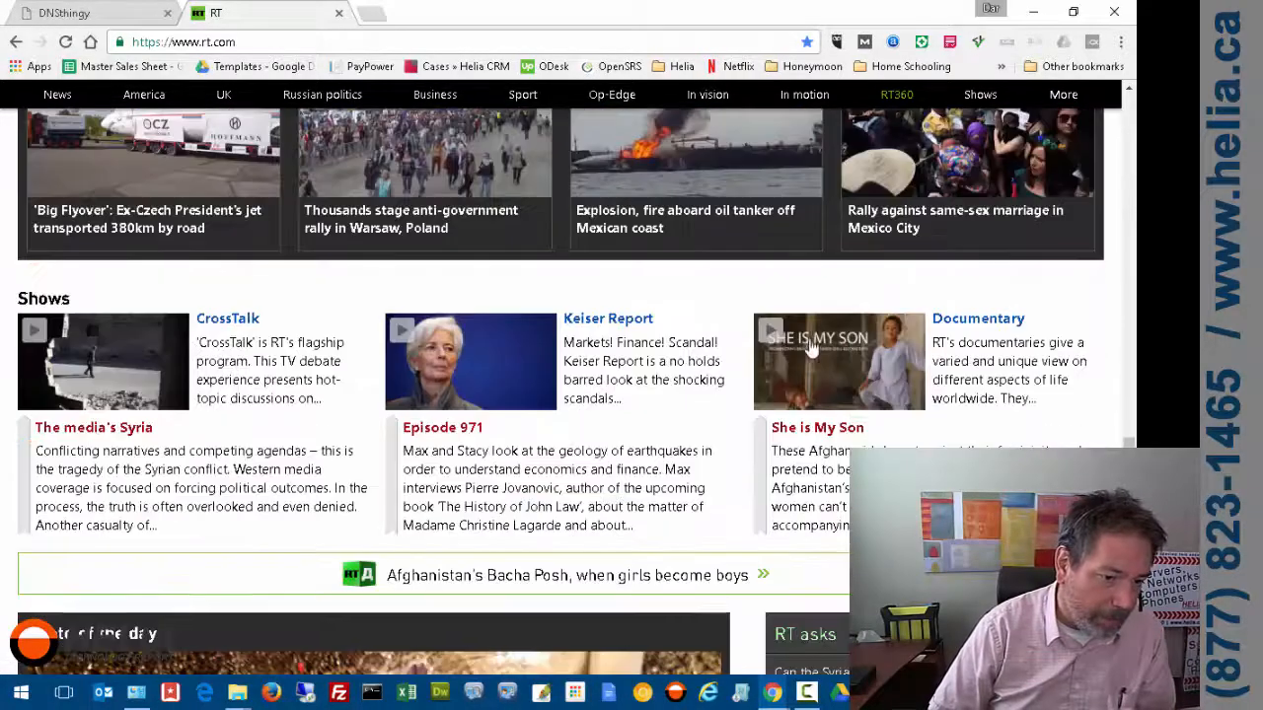
{"action": "scroll", "scroll_direction": "down", "scroll_amount": 3}
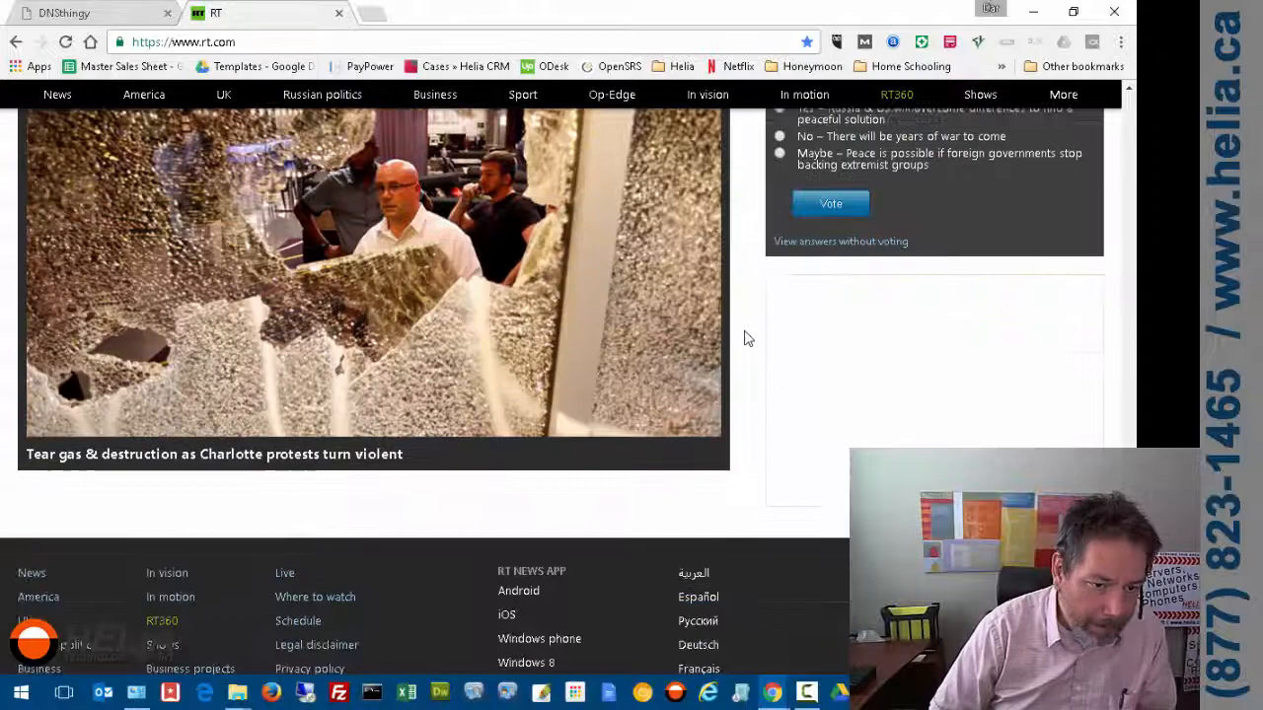
{"action": "scroll", "scroll_direction": "up", "scroll_amount": 3}
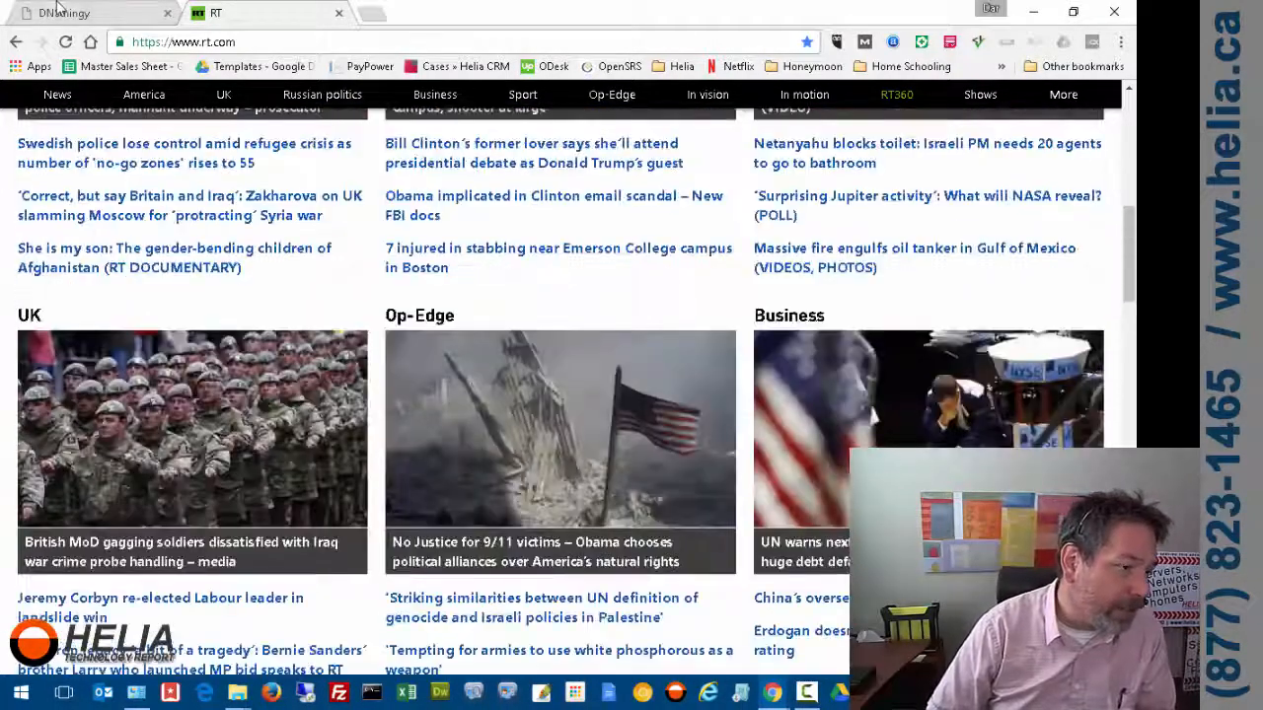
{"action": "left_click", "coordinate": [88, 12]}
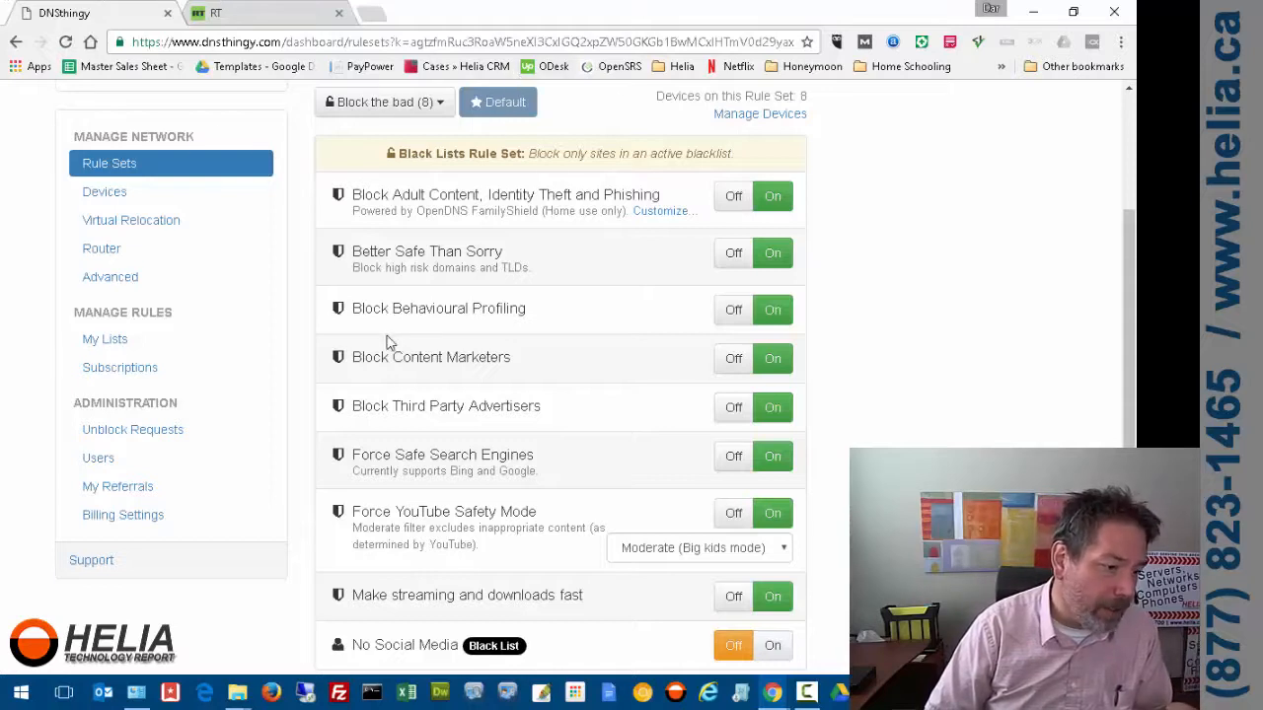
{"action": "mouse_move", "coordinate": [390, 483]}
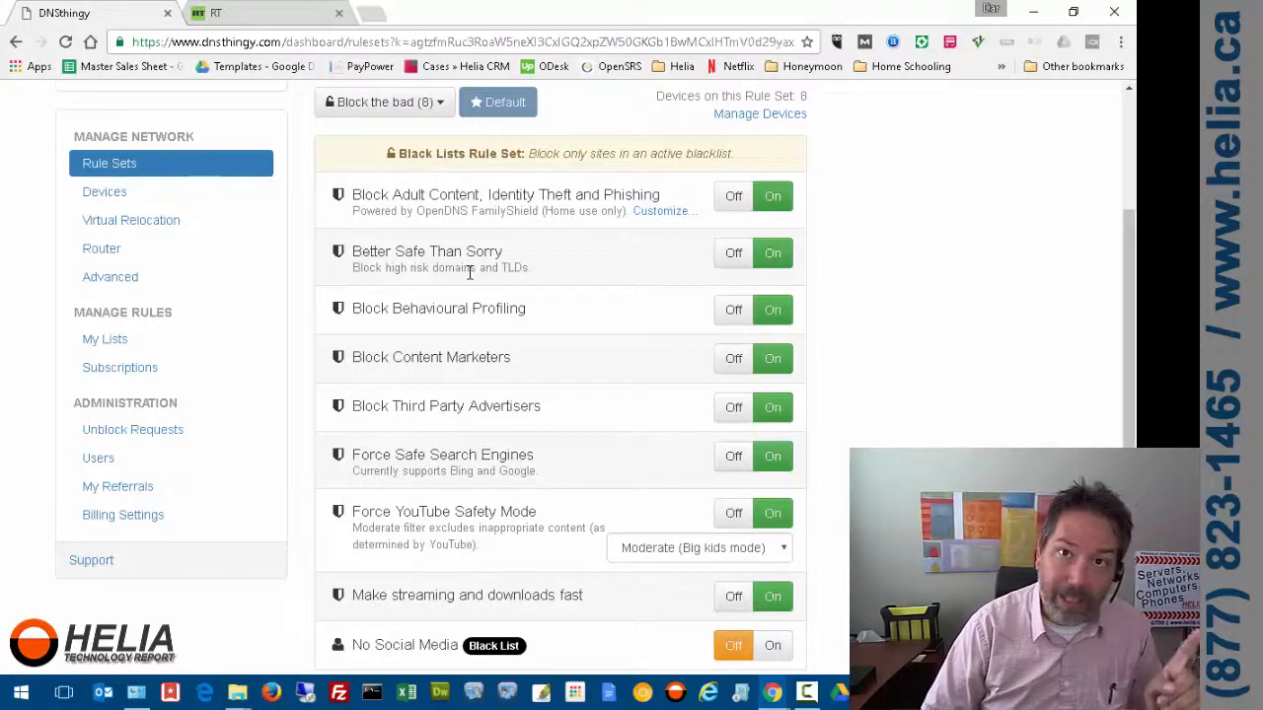
{"action": "mouse_move", "coordinate": [316, 29]}
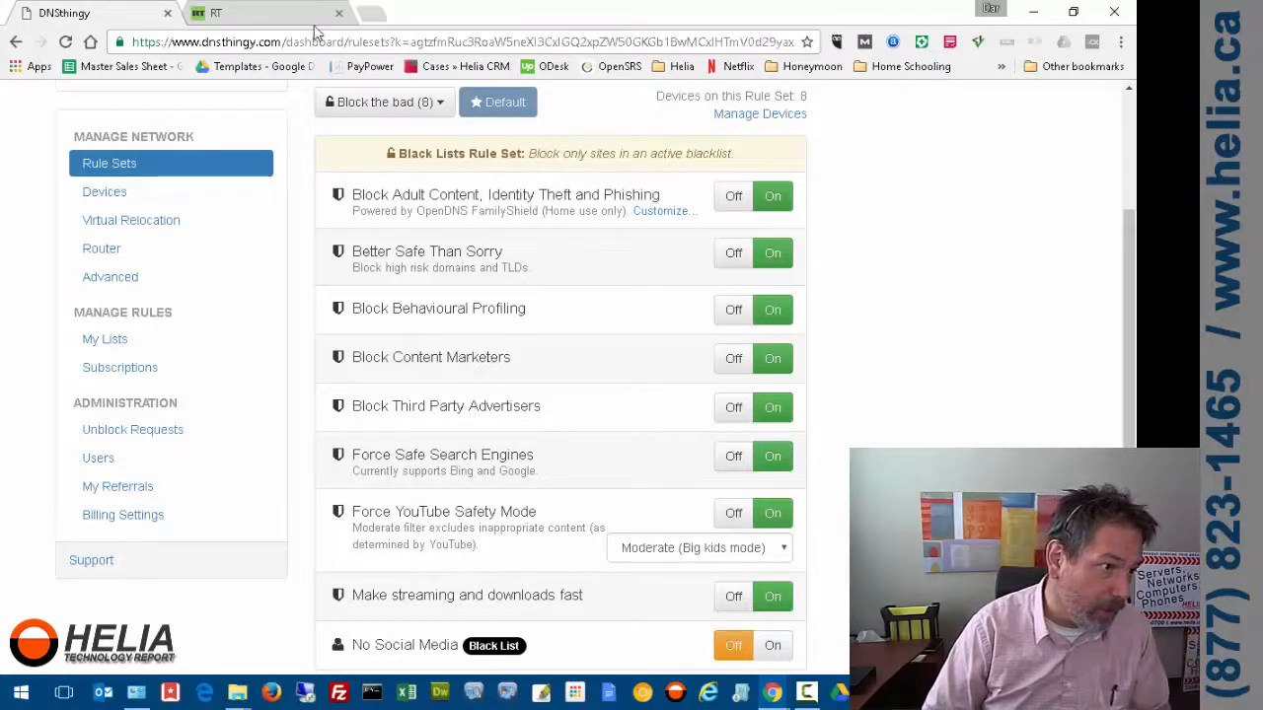
Search Google for 'porn' in a new tab to test the blocking
{"action": "left_click", "coordinate": [365, 12]}
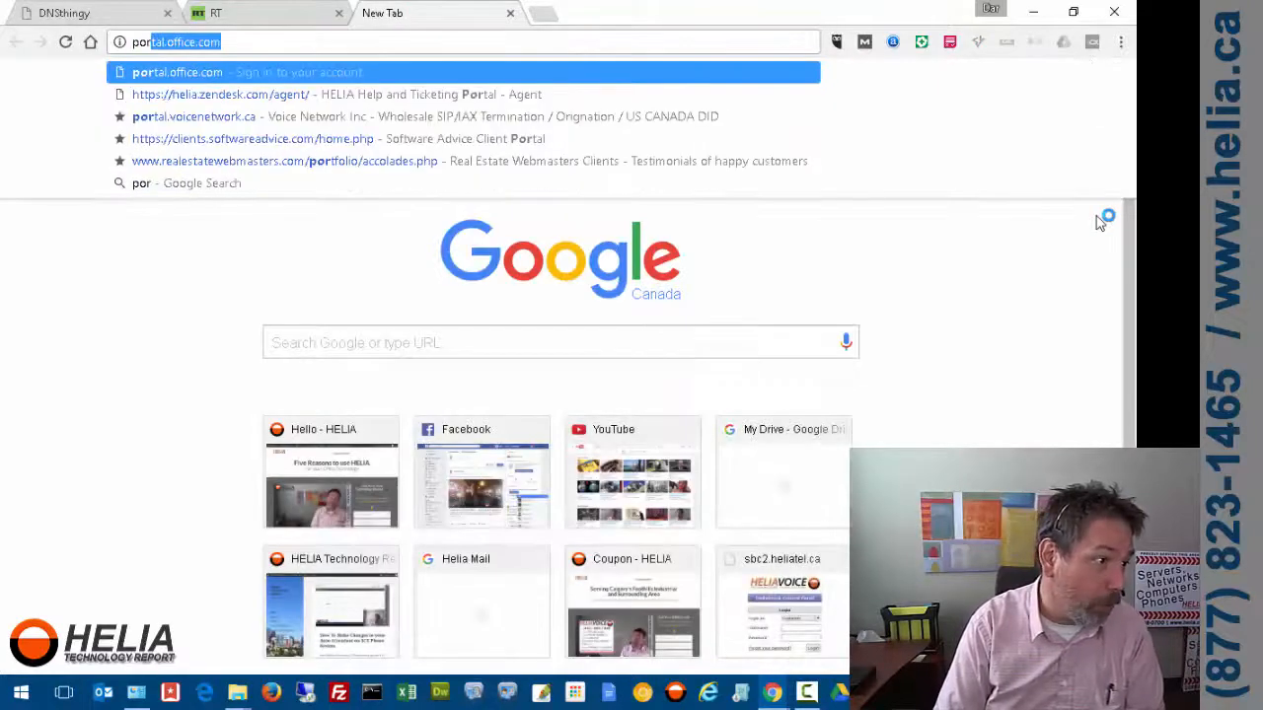
{"action": "type", "text": "porn"}
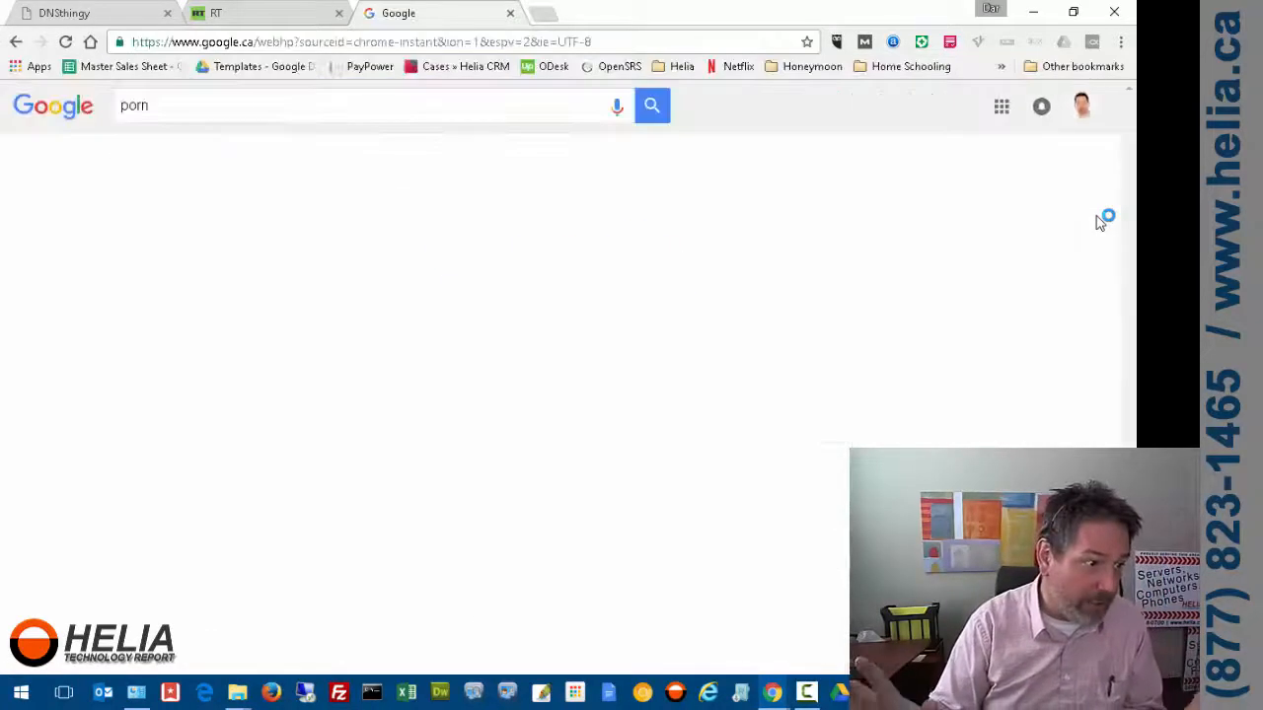
{"action": "left_click", "coordinate": [651, 106]}
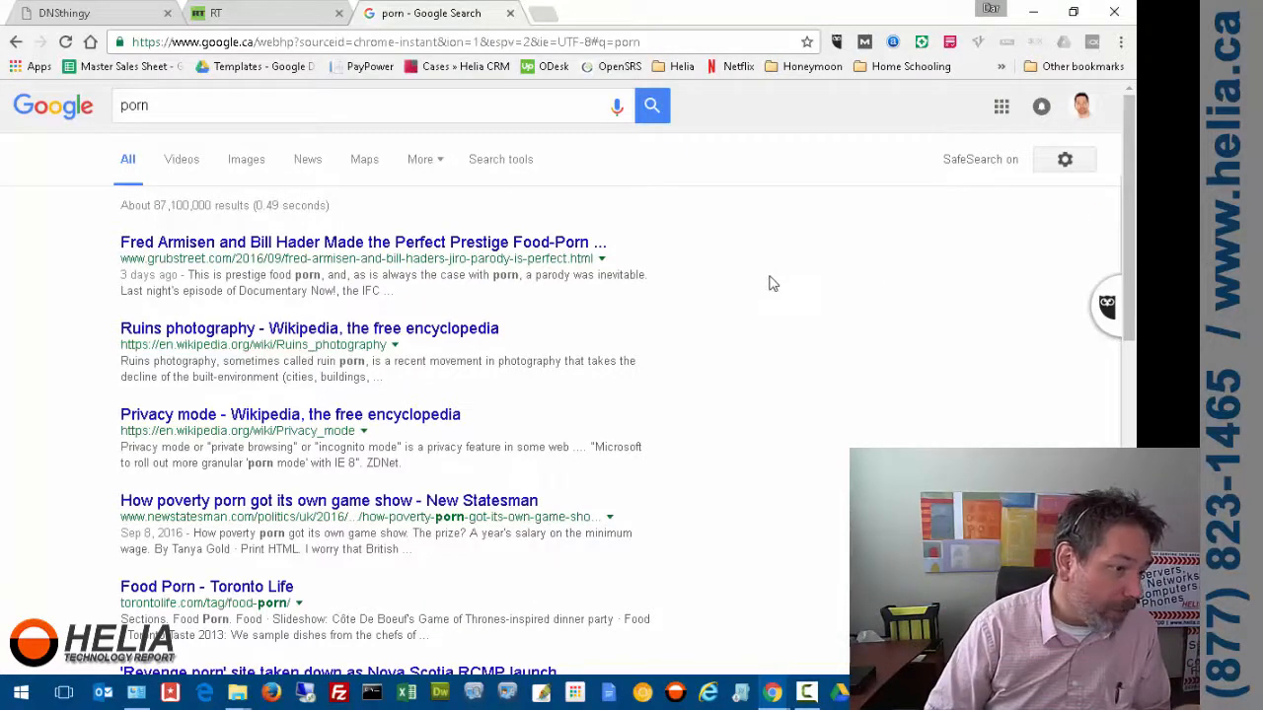
{"action": "scroll", "scroll_direction": "down", "scroll_amount": 3}
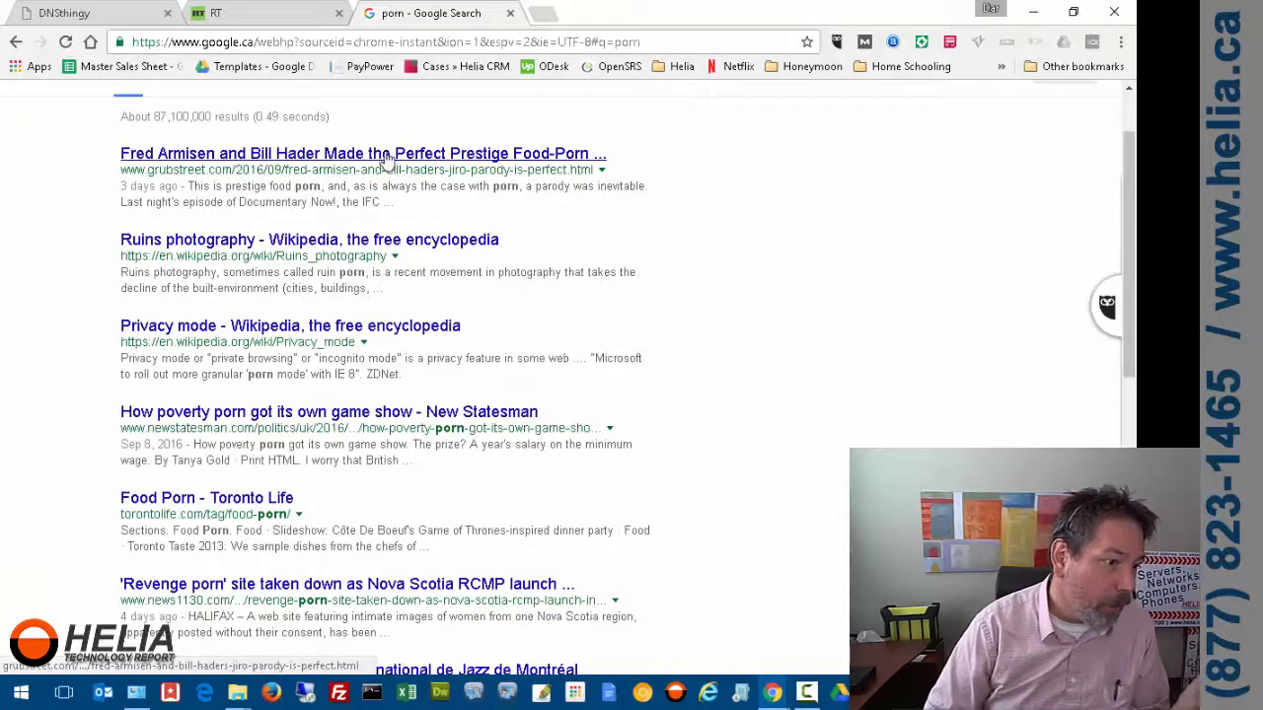
Read through the food-porn parody article from the results, then return to DNS Thingy
{"action": "left_click", "coordinate": [363, 154]}
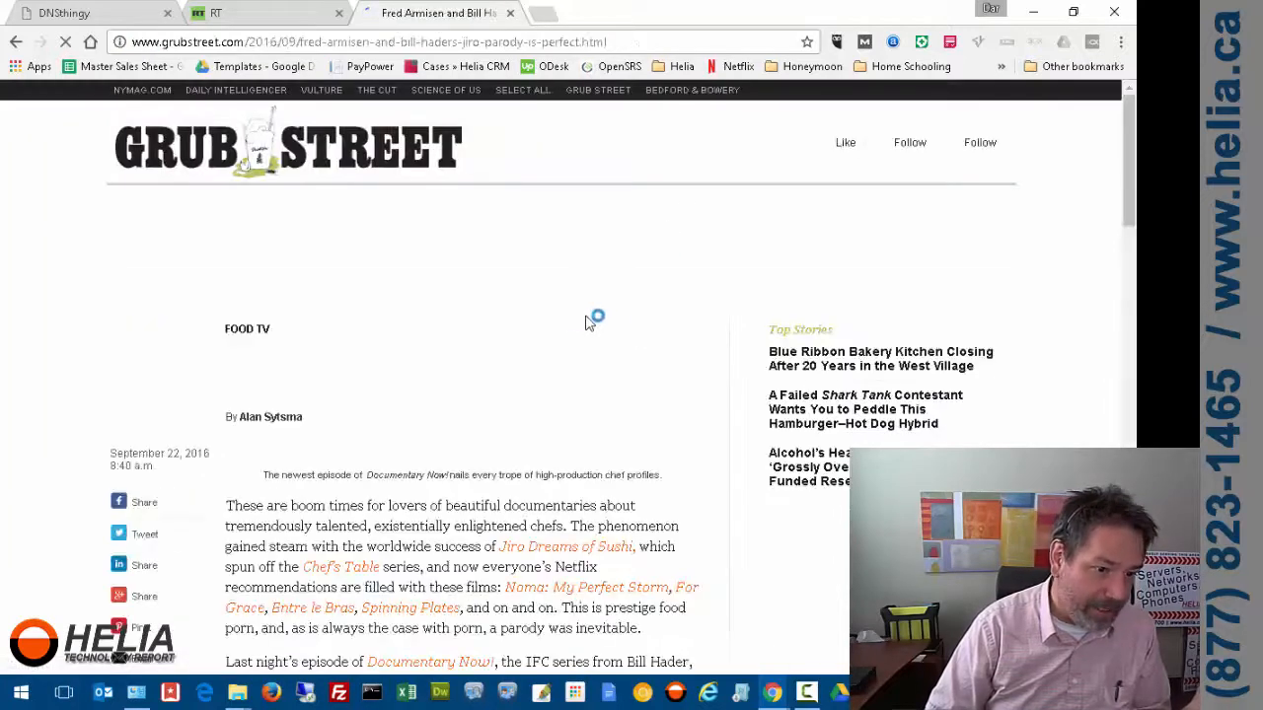
{"action": "scroll", "scroll_direction": "down", "scroll_amount": 3}
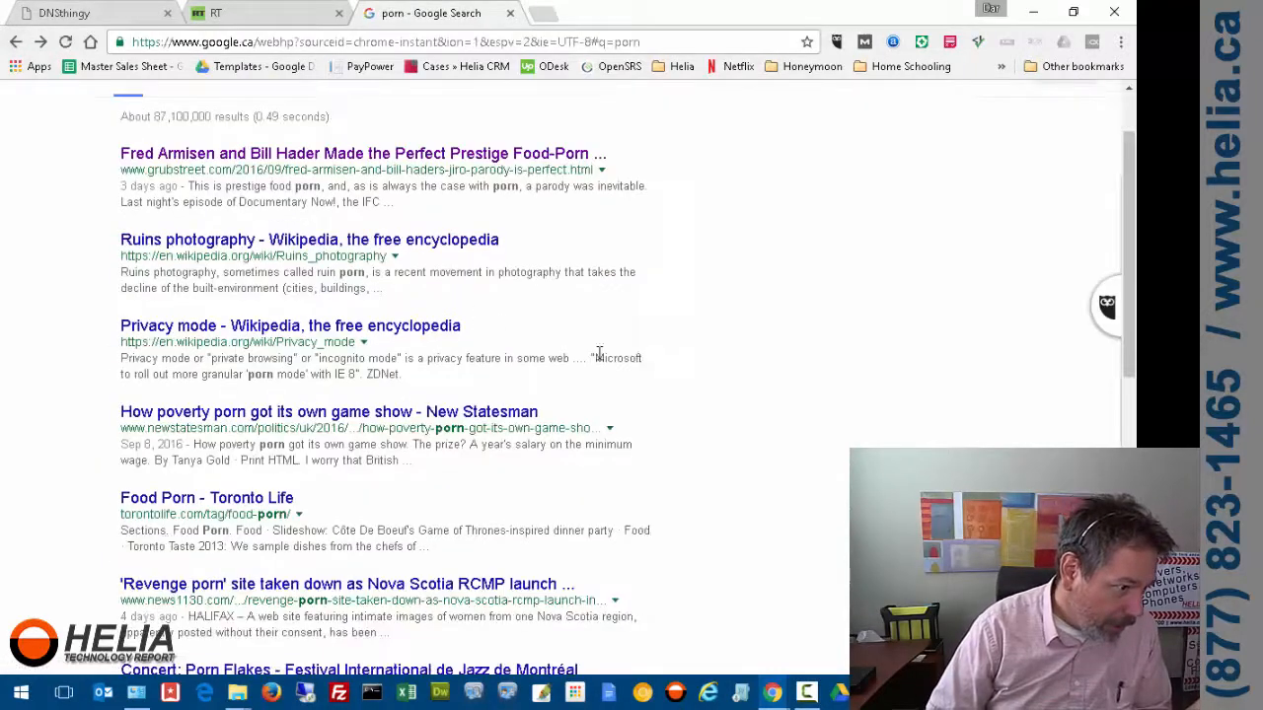
{"action": "scroll", "scroll_direction": "down", "scroll_amount": 3}
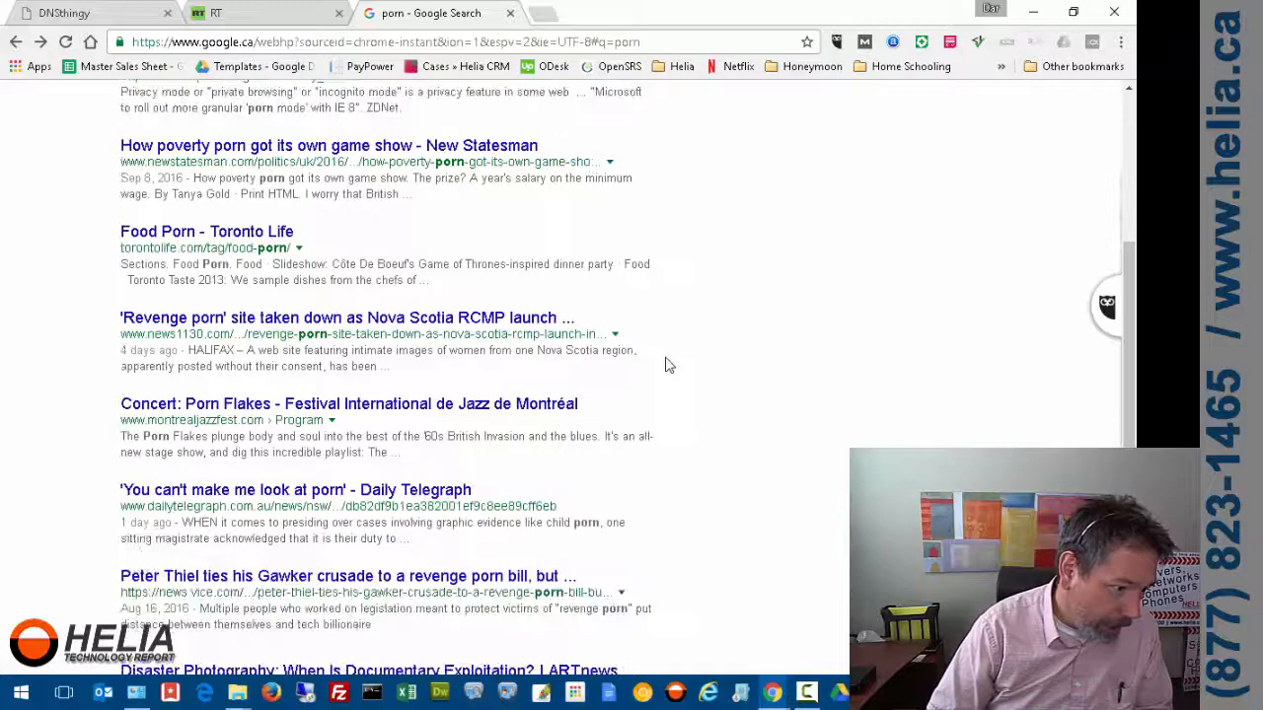
{"action": "scroll", "scroll_direction": "down", "scroll_amount": 3}
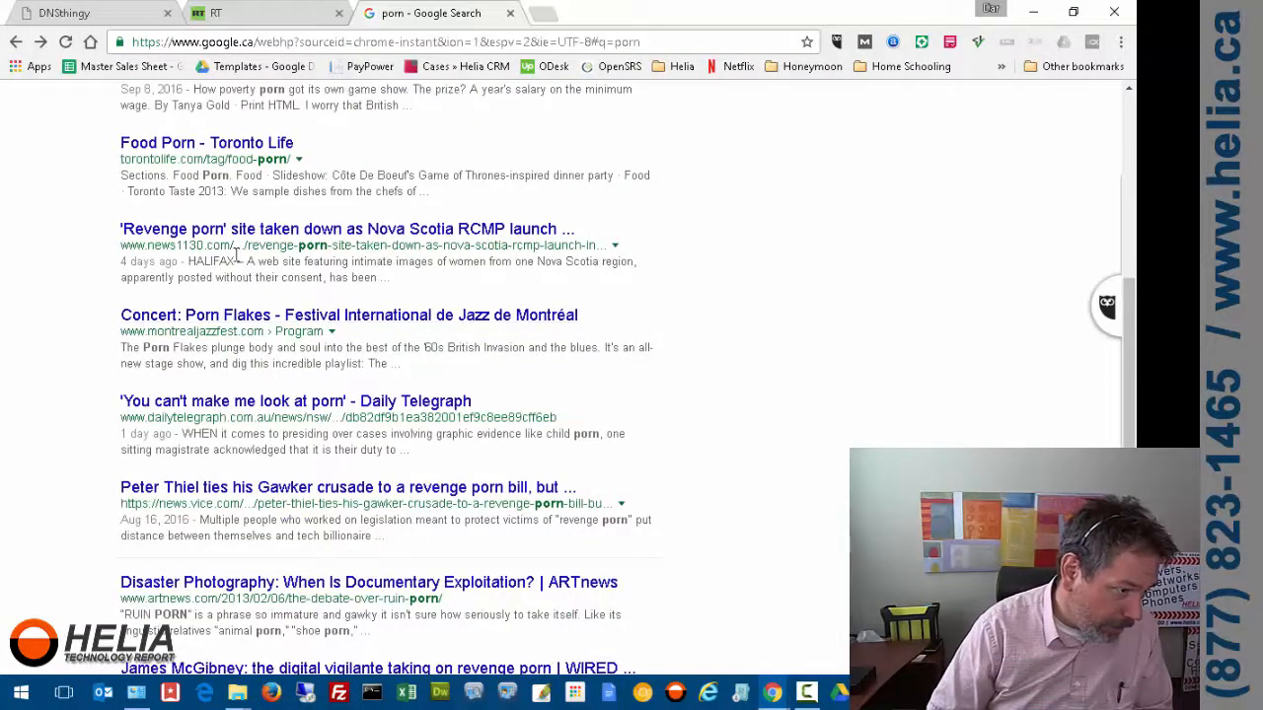
{"action": "scroll", "scroll_direction": "down", "scroll_amount": 3}
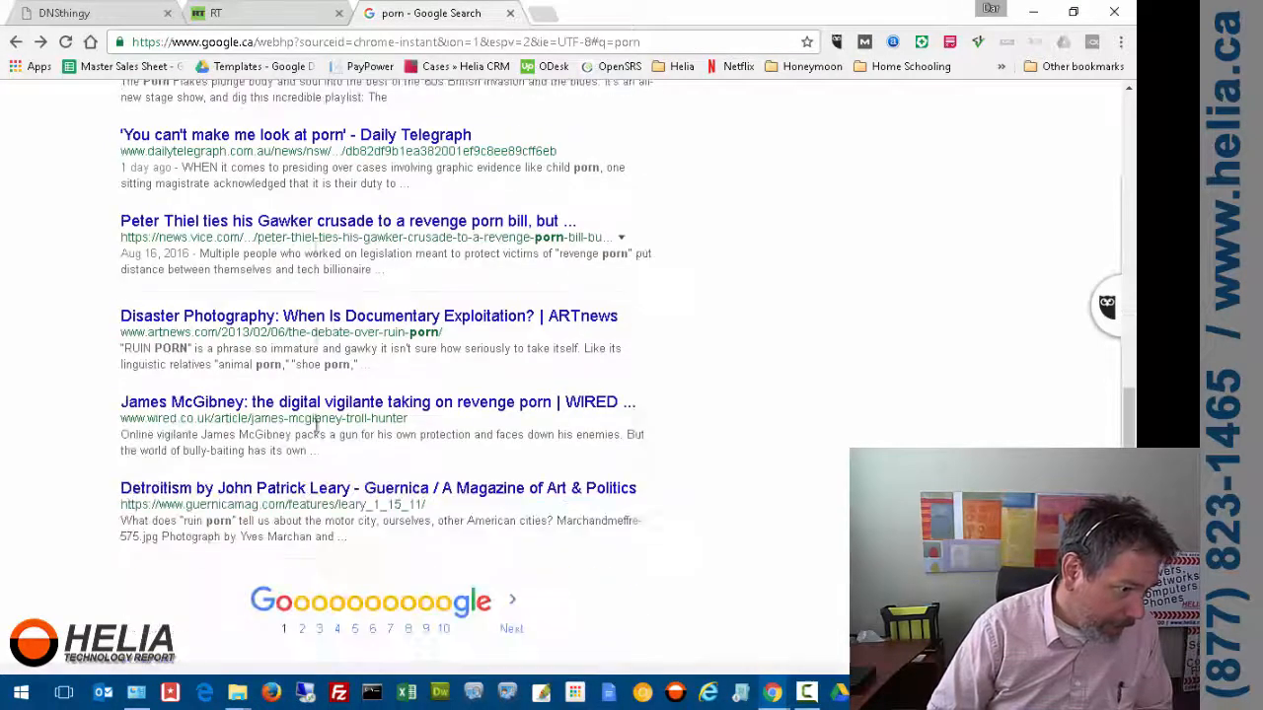
{"action": "scroll", "scroll_direction": "down", "scroll_amount": 3}
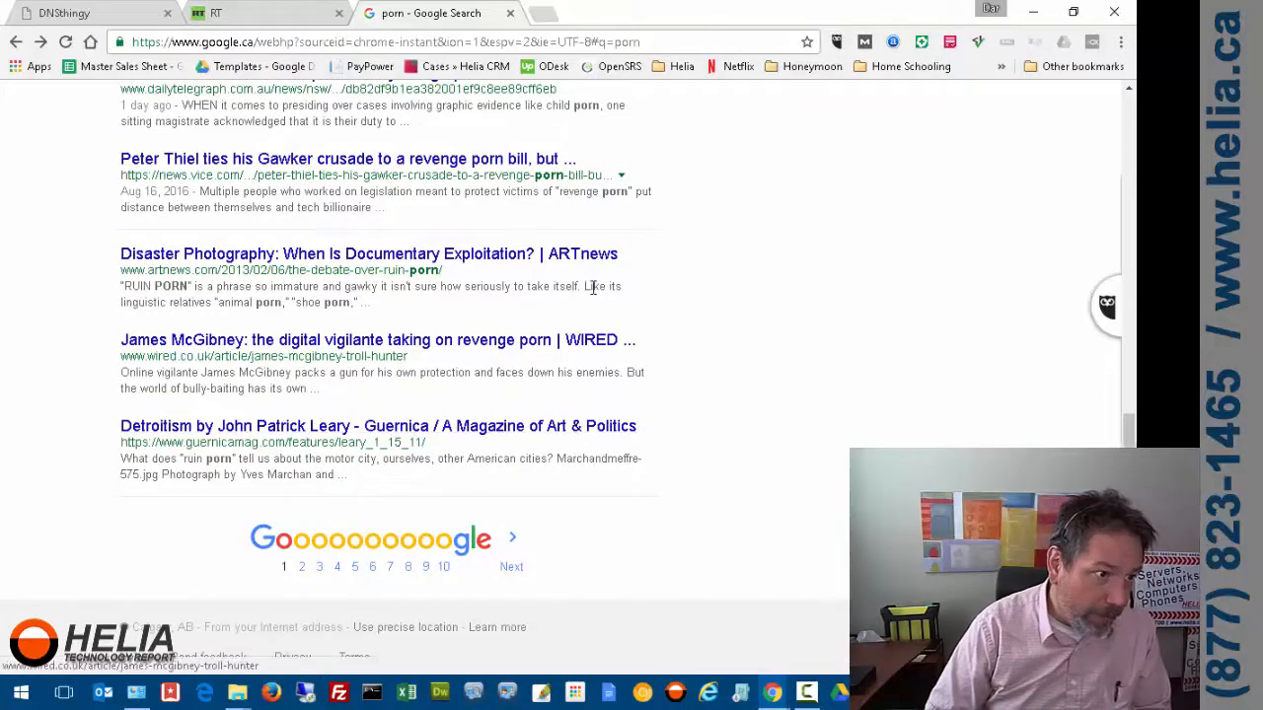
{"action": "scroll", "scroll_direction": "up", "scroll_amount": 3}
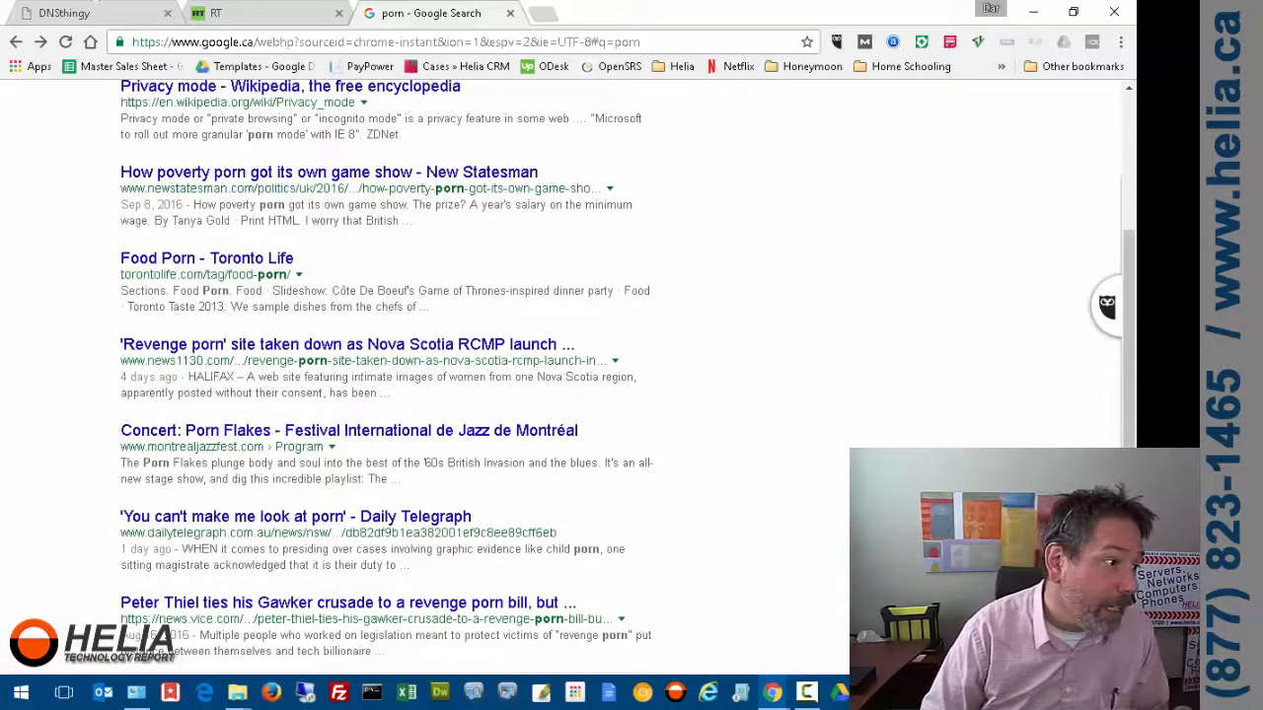
{"action": "left_click", "coordinate": [94, 12]}
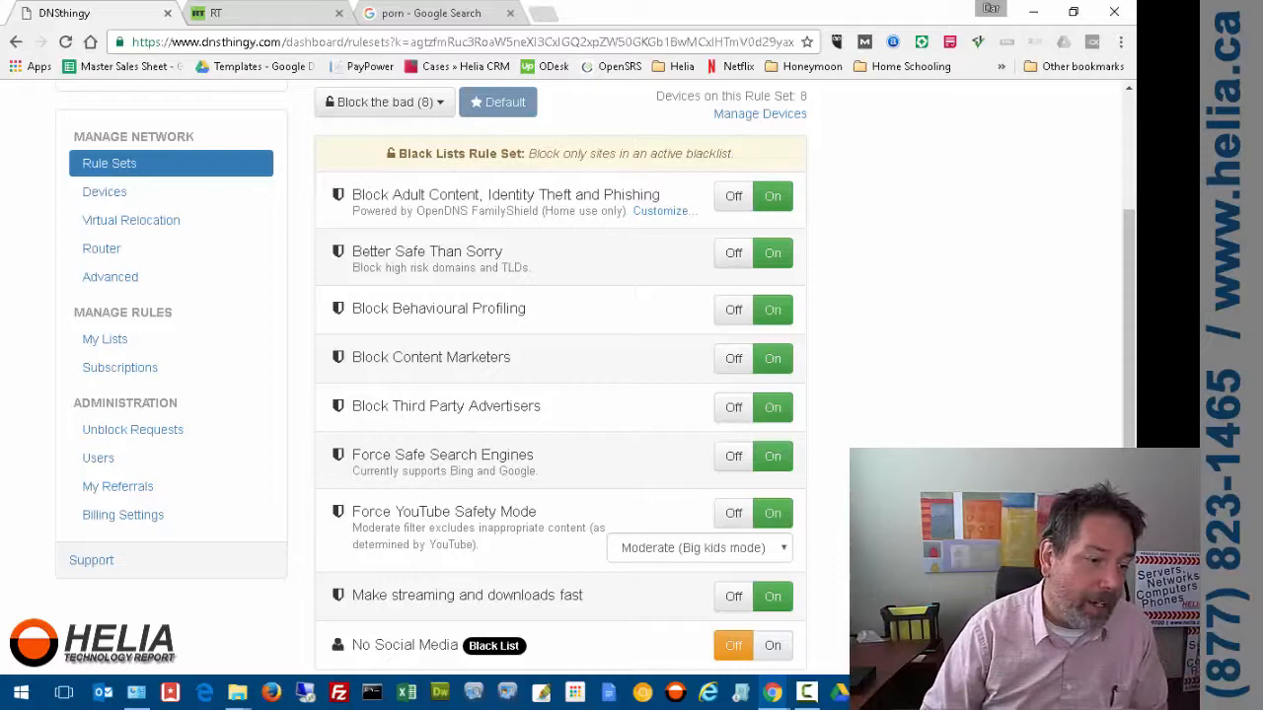
{"action": "scroll", "scroll_direction": "down", "scroll_amount": 3}
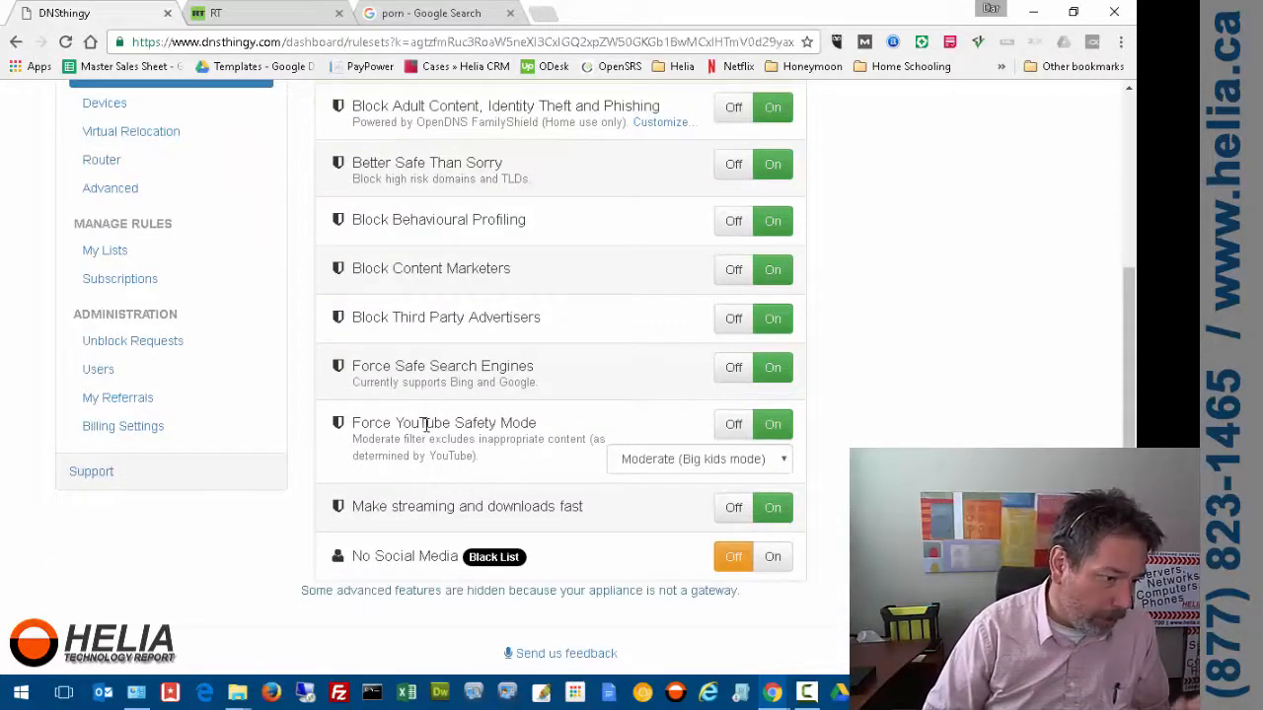
{"action": "mouse_move", "coordinate": [438, 394]}
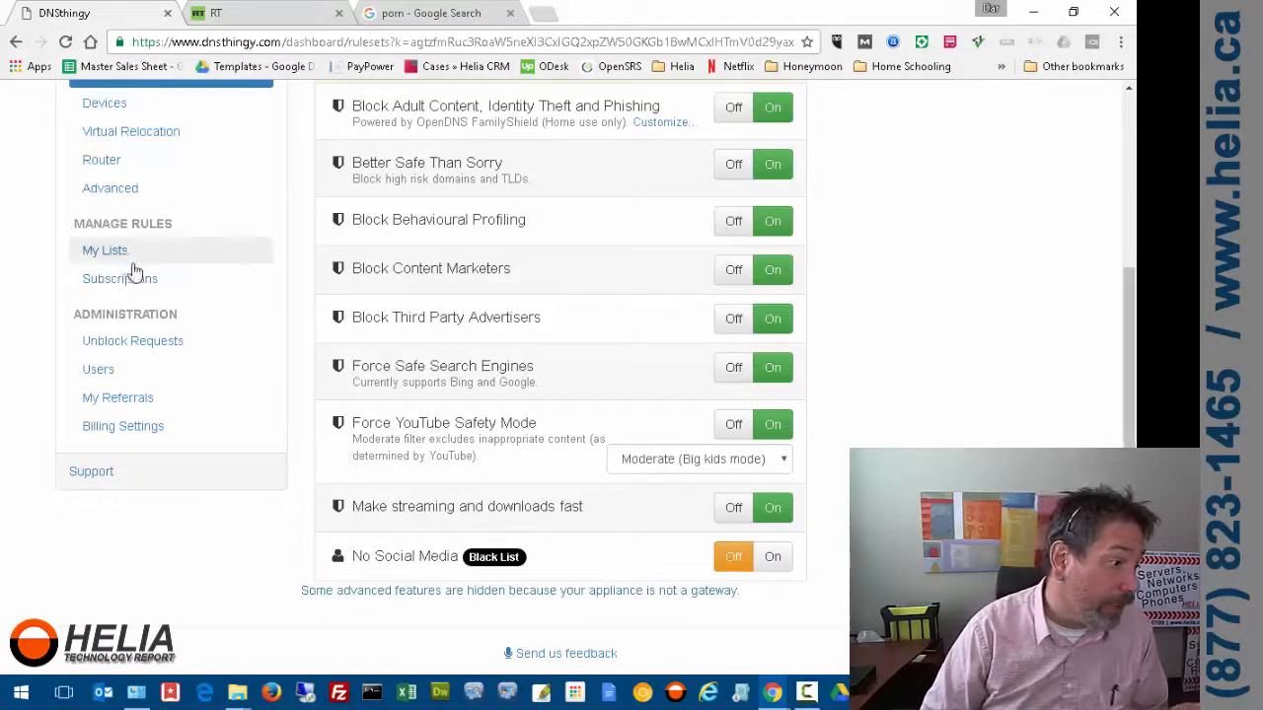
{"action": "mouse_move", "coordinate": [105, 248]}
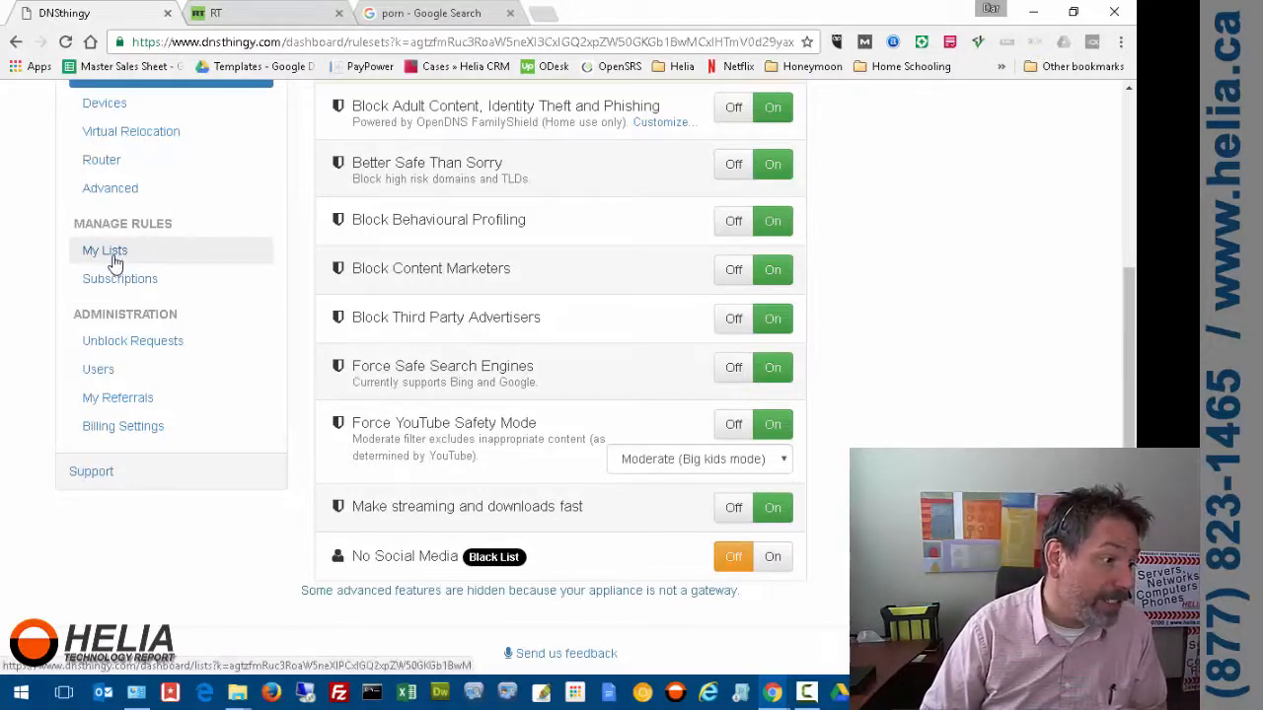
{"action": "mouse_move", "coordinate": [105, 248]}
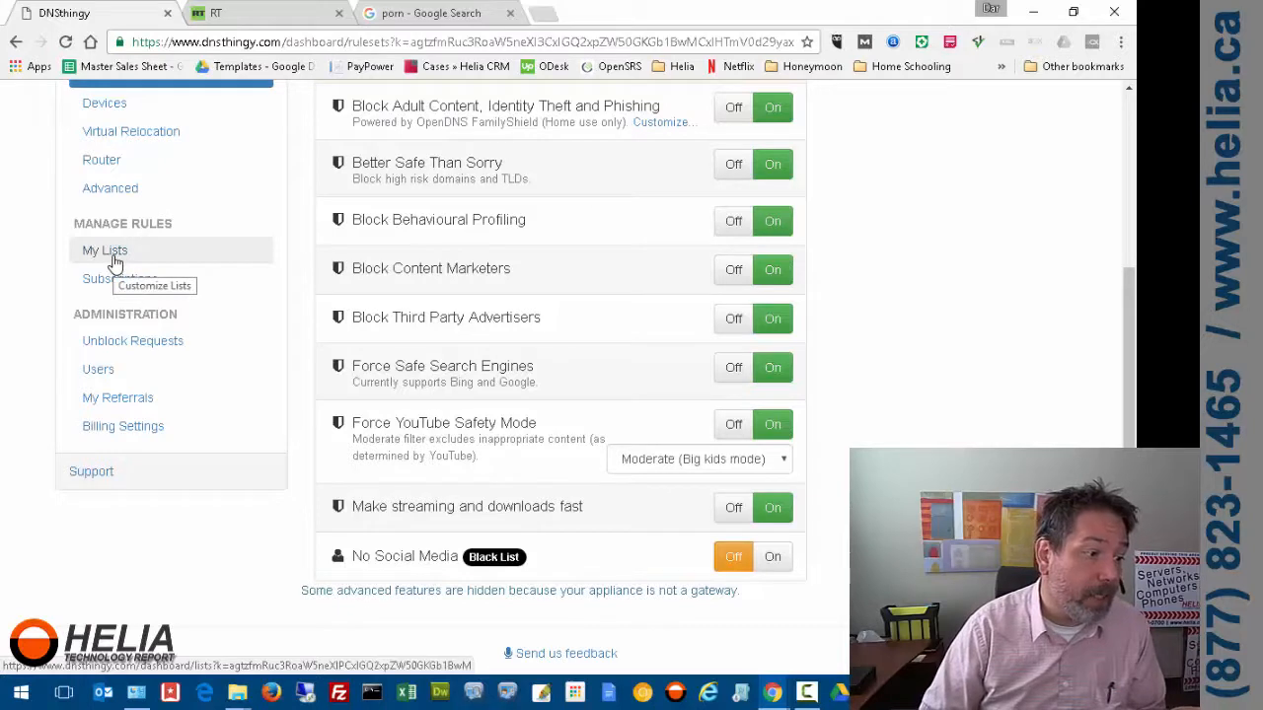
Show the My Lists page with the No Social Media list holding facebook.com and linkedin.com
{"action": "left_click", "coordinate": [103, 248]}
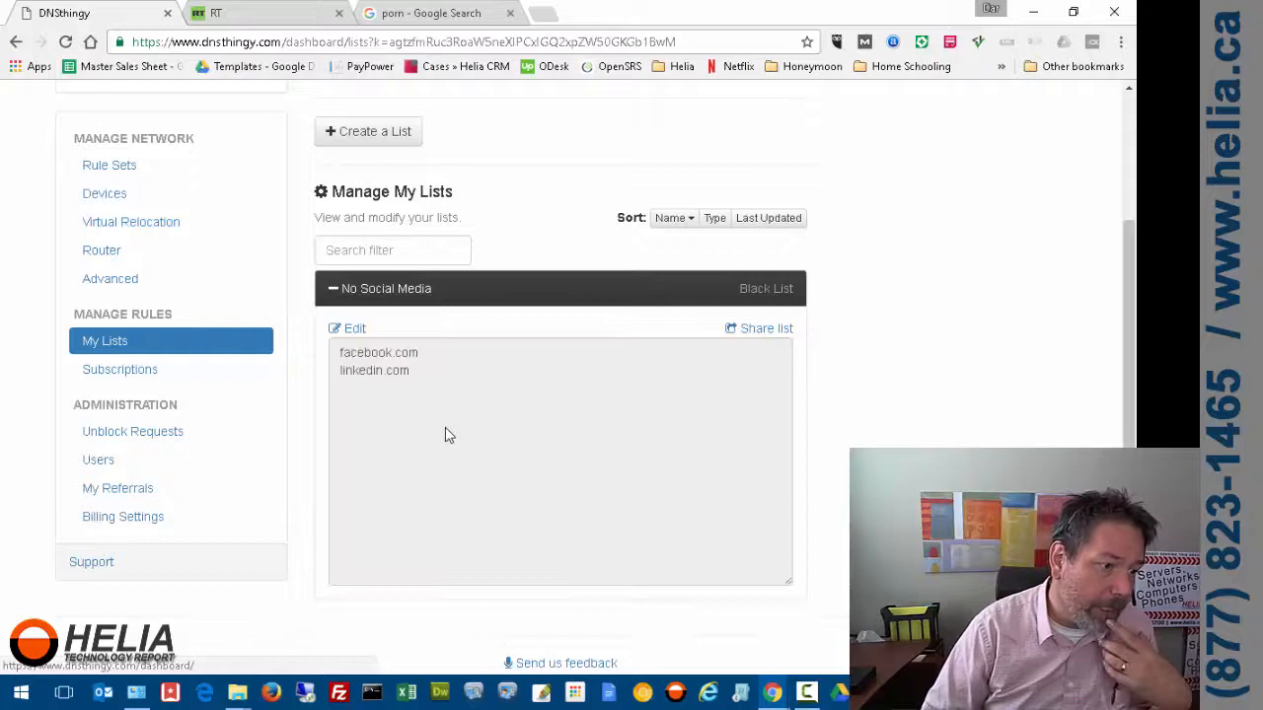
{"action": "mouse_move", "coordinate": [430, 395]}
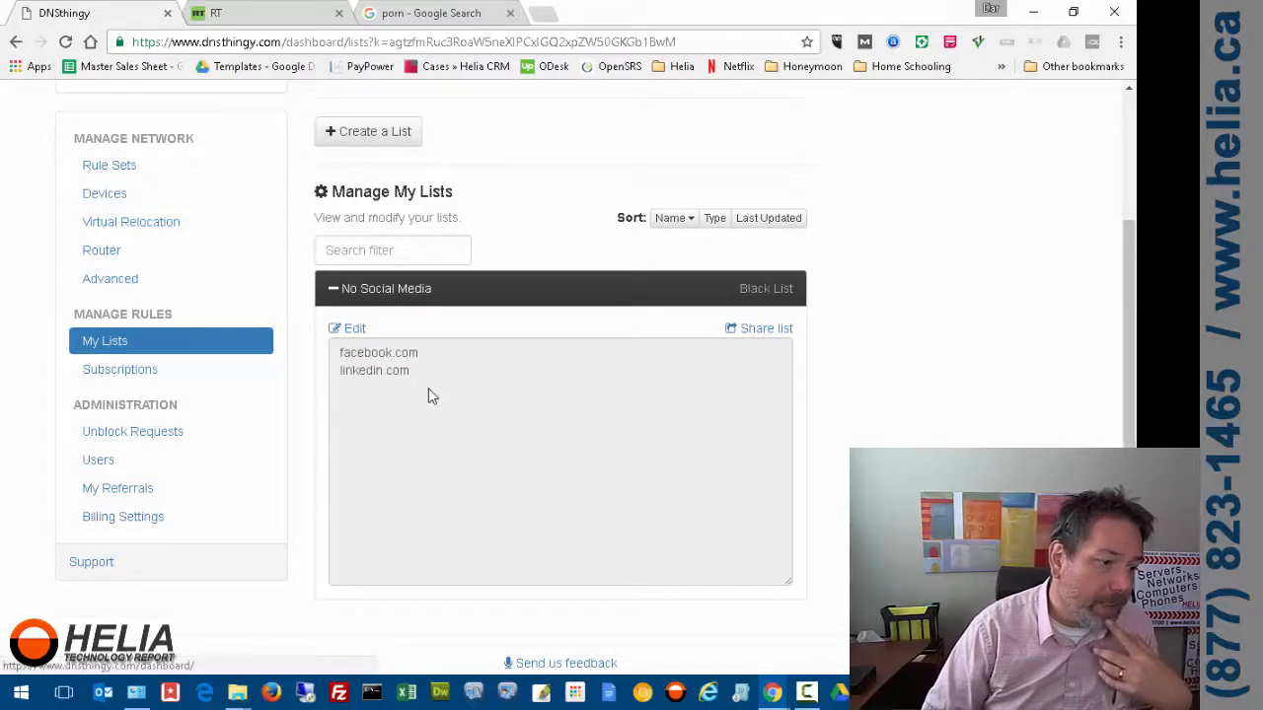
{"action": "mouse_move", "coordinate": [438, 403]}
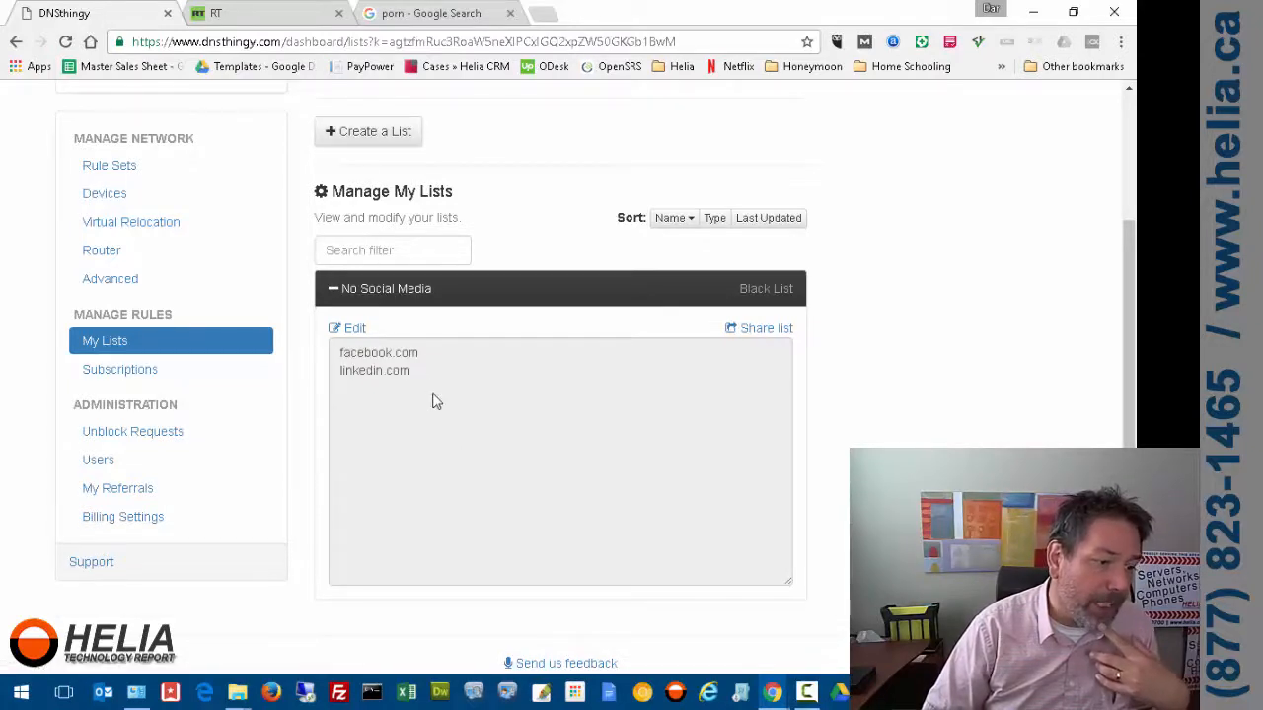
{"action": "mouse_move", "coordinate": [422, 375]}
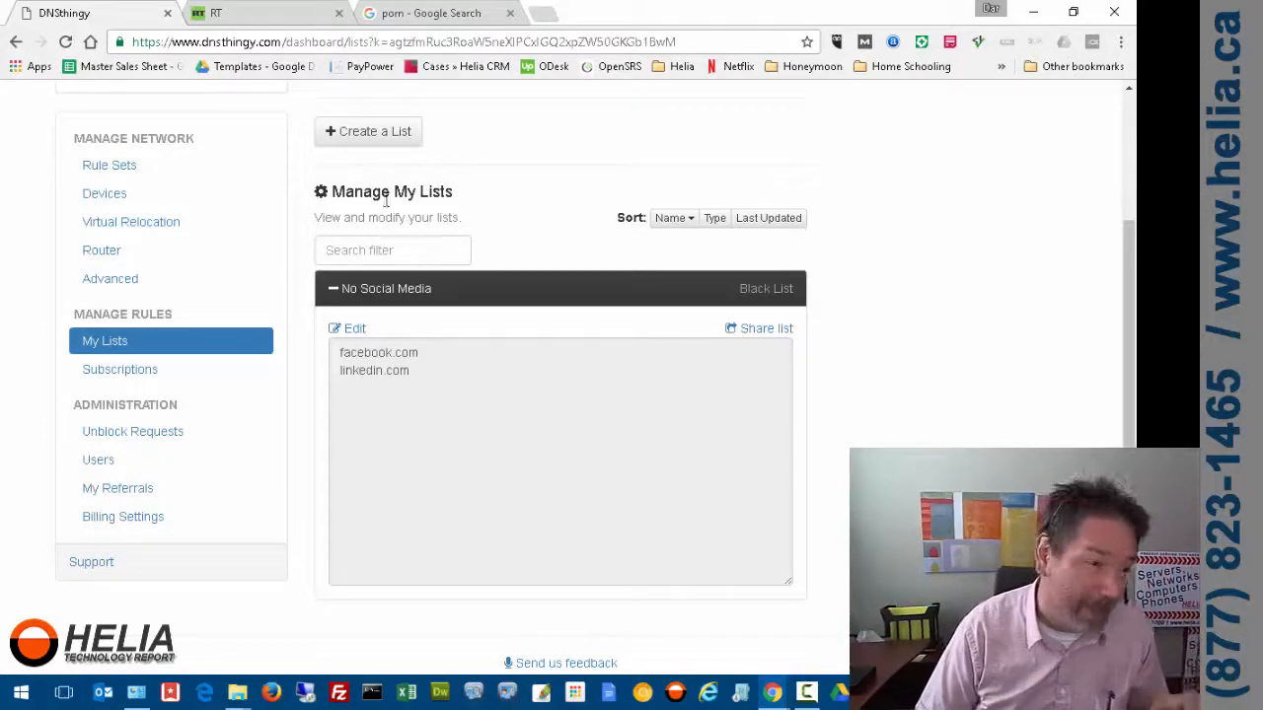
{"action": "scroll", "scroll_direction": "up", "scroll_amount": 3}
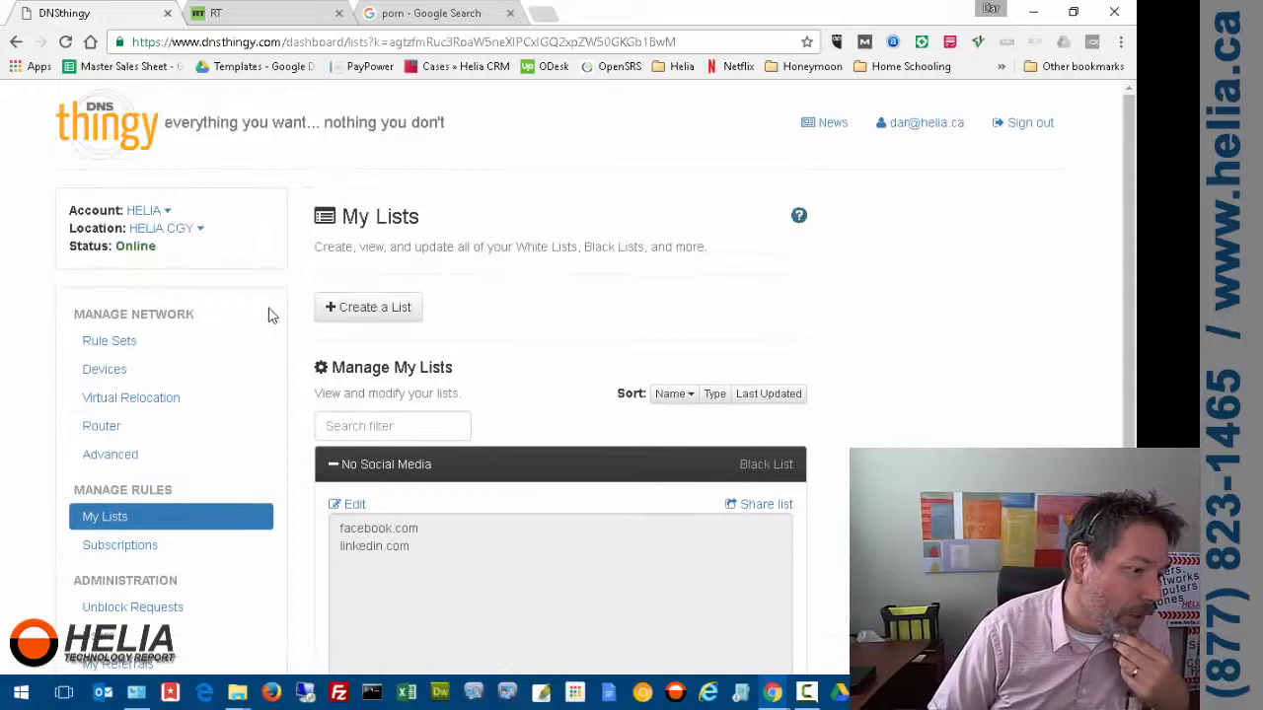
Switch the No Social Media blacklist to On in the rule set and confirm it stays saved
{"action": "left_click", "coordinate": [108, 340]}
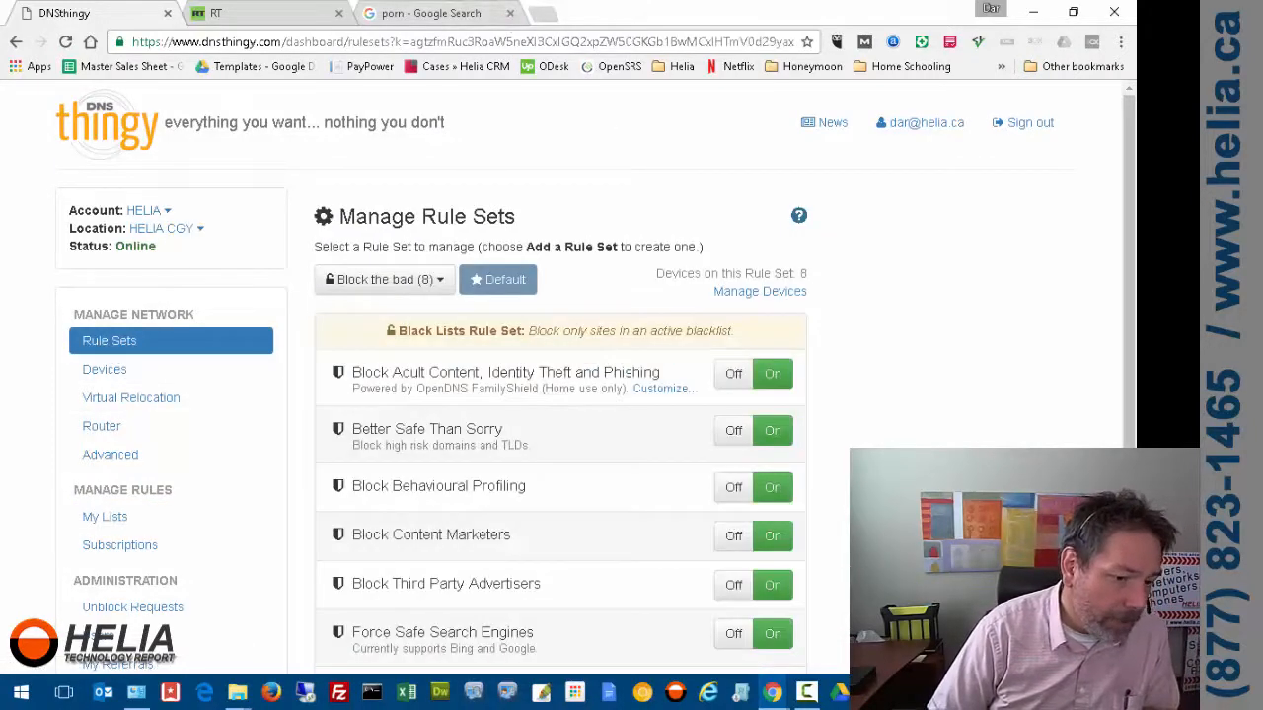
{"action": "scroll", "scroll_direction": "down", "scroll_amount": 3}
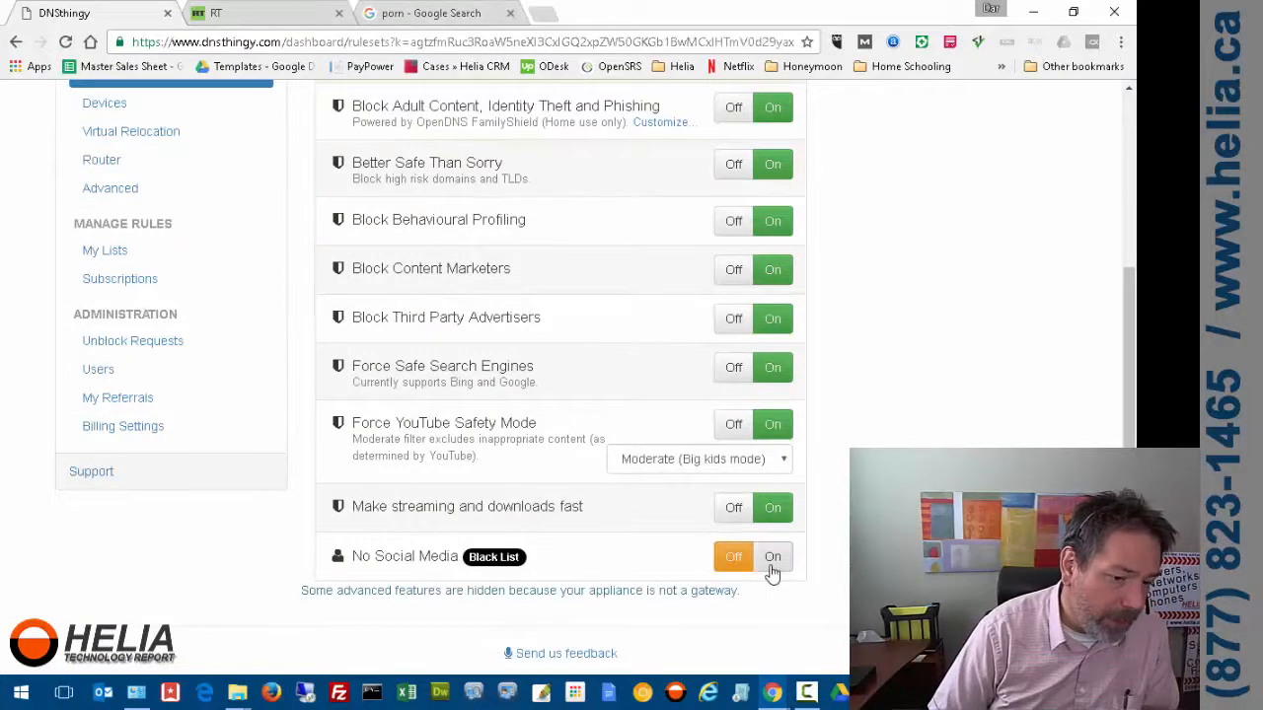
{"action": "left_click", "coordinate": [774, 556]}
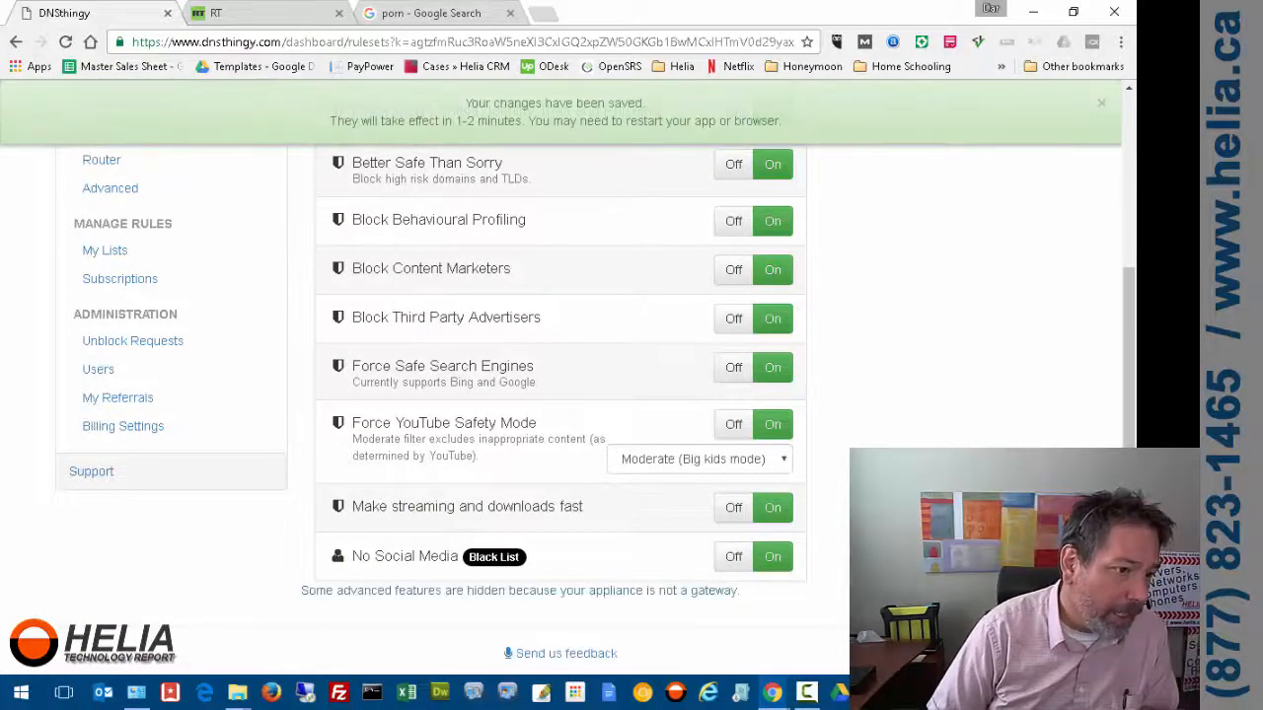
{"action": "scroll", "scroll_direction": "up", "scroll_amount": 3}
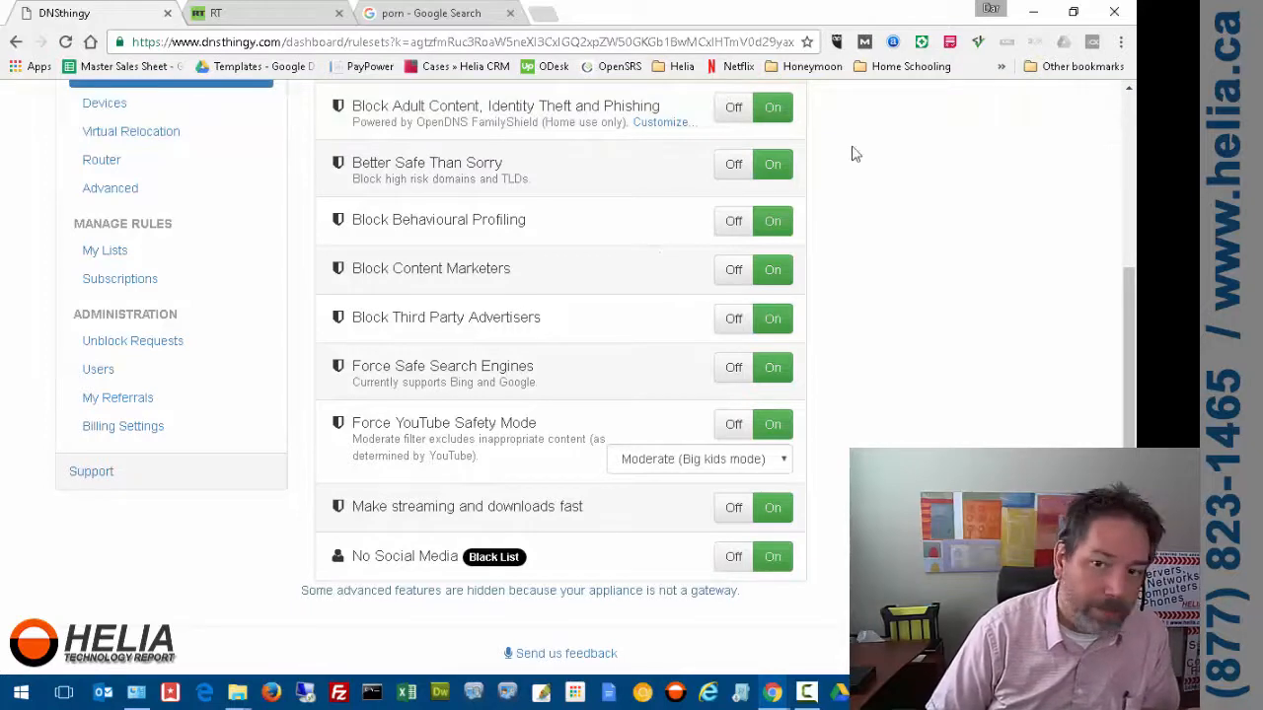
{"action": "mouse_move", "coordinate": [983, 237]}
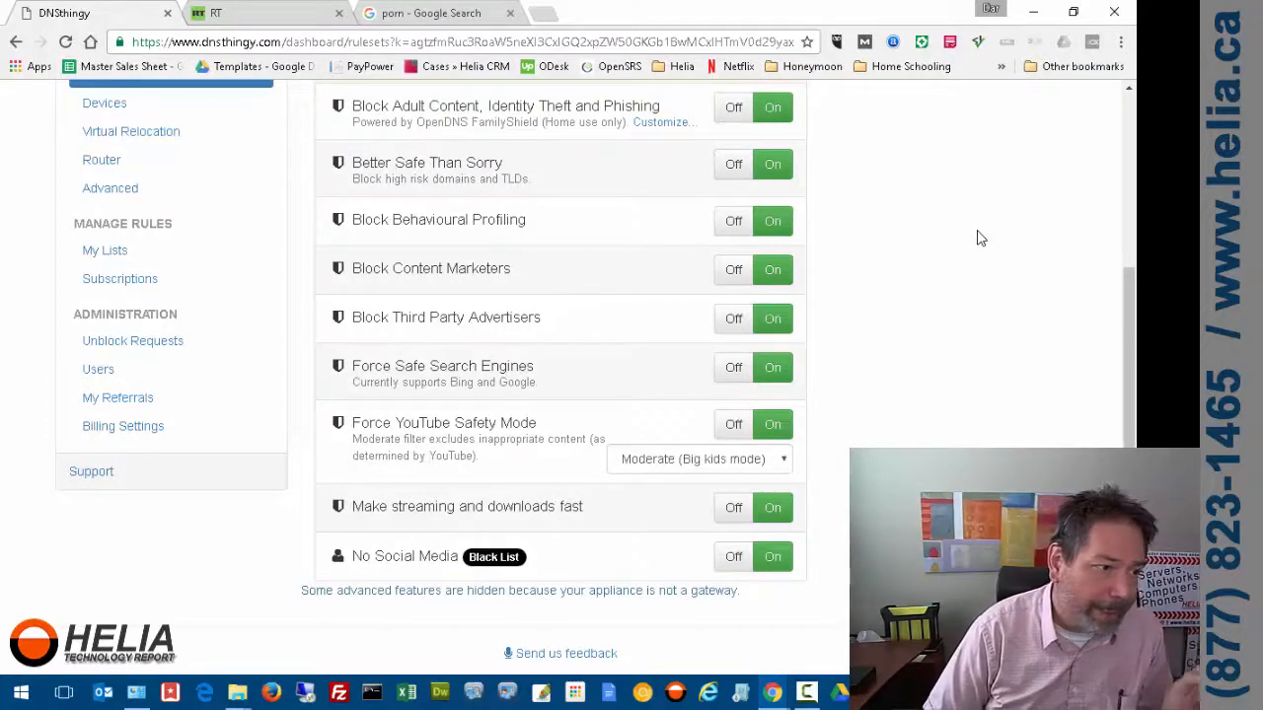
{"action": "mouse_move", "coordinate": [1113, 340]}
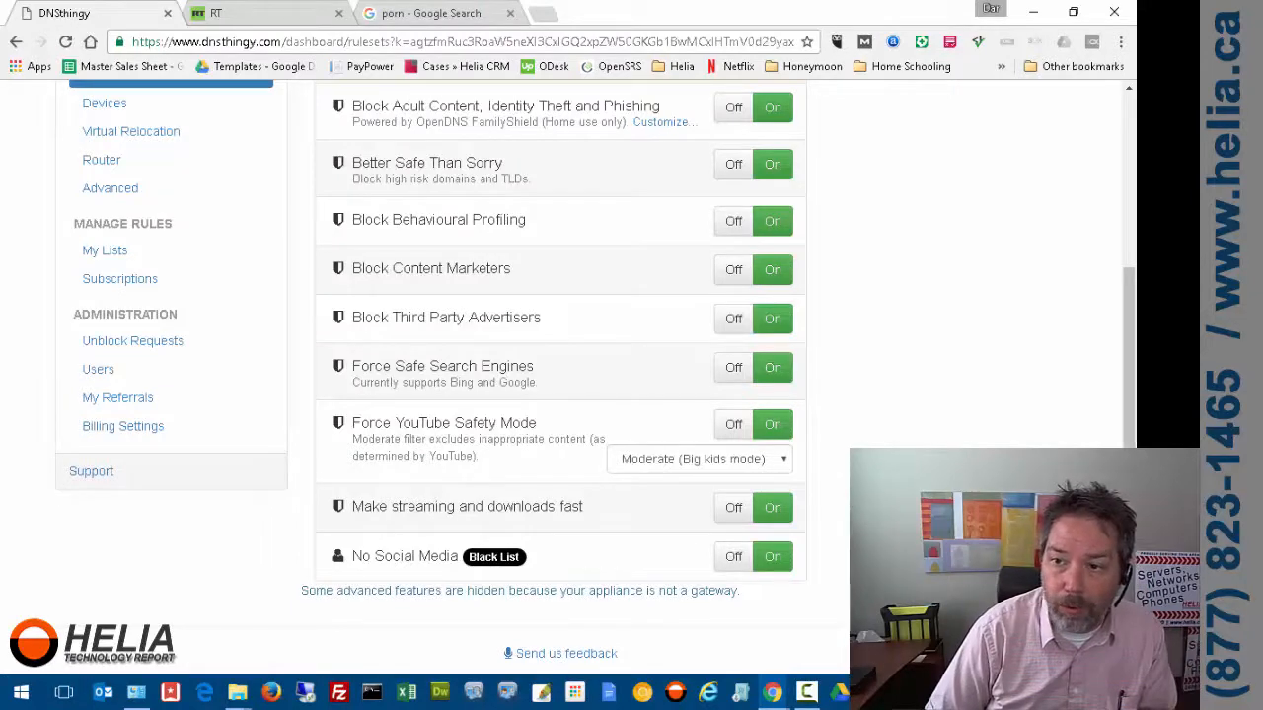
{"action": "scroll", "scroll_direction": "up", "scroll_amount": 3}
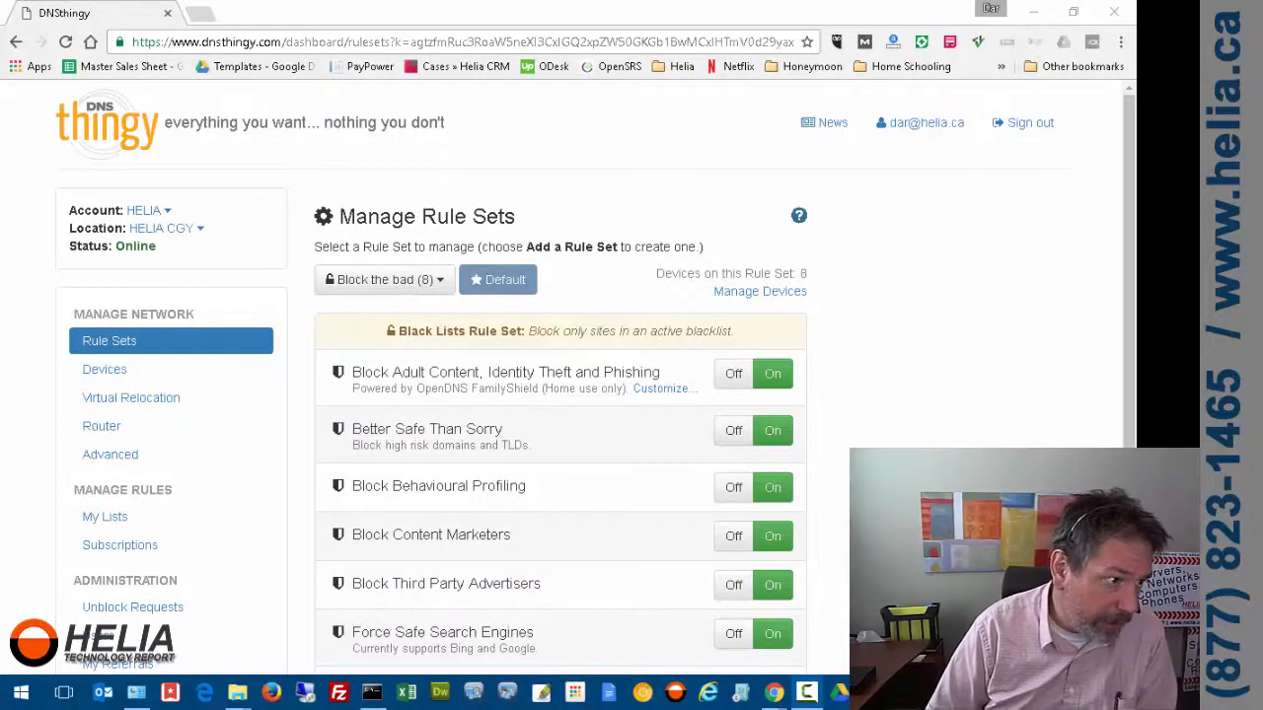
{"action": "scroll", "scroll_direction": "down", "scroll_amount": 3}
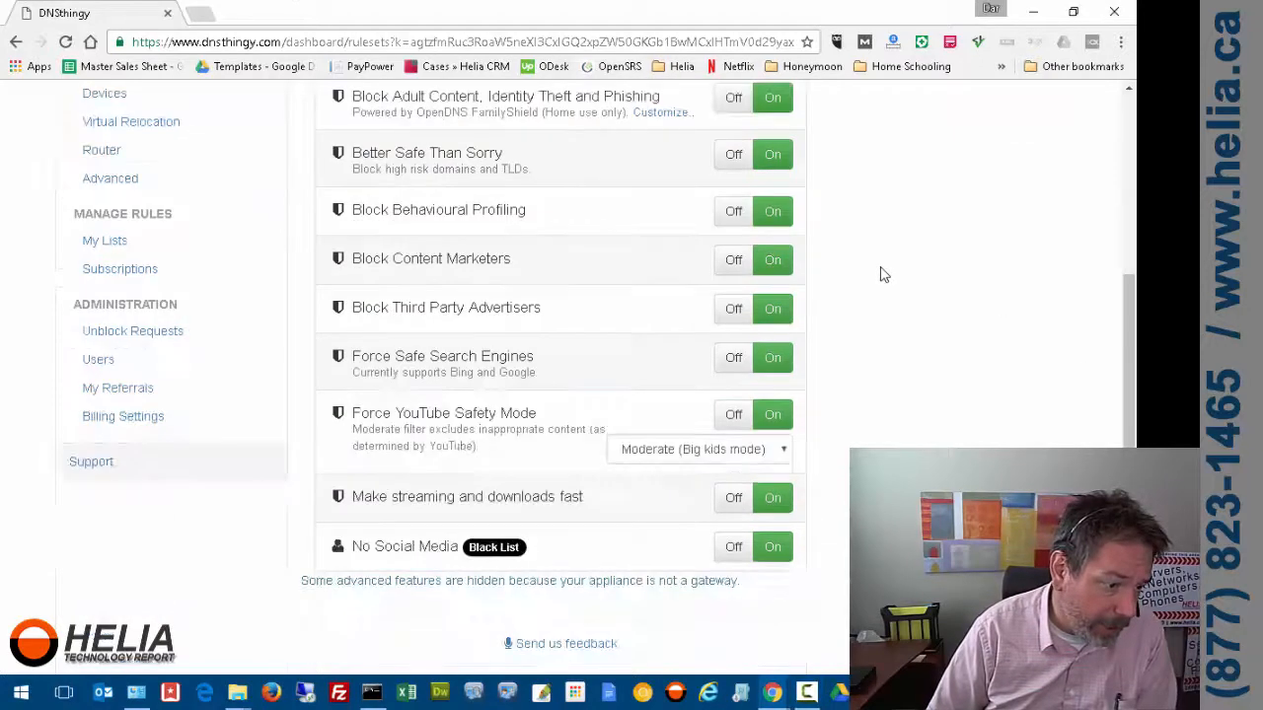
{"action": "scroll", "scroll_direction": "up", "scroll_amount": 3}
{"action": "type", "text": "linkedin/"}
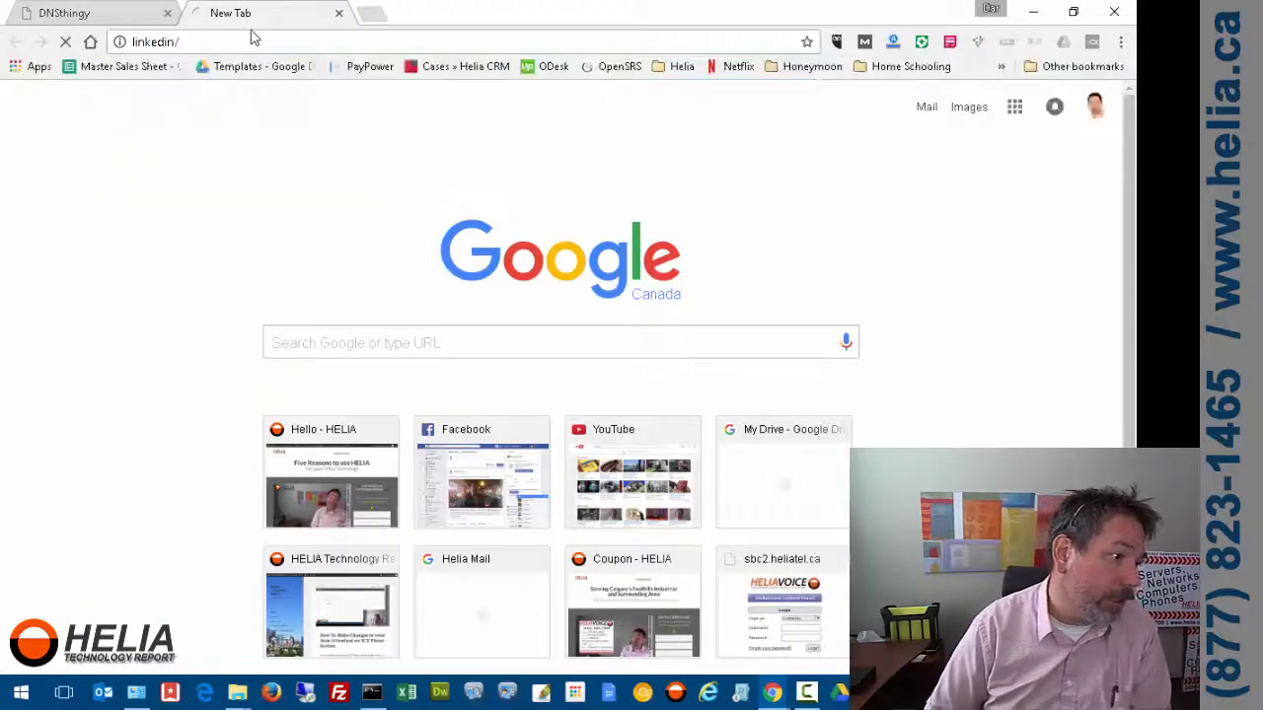
Try loading linkedin.com and facebook.com, both failing, then return to the DNS Thingy dashboard
{"action": "left_click", "coordinate": [154, 41]}
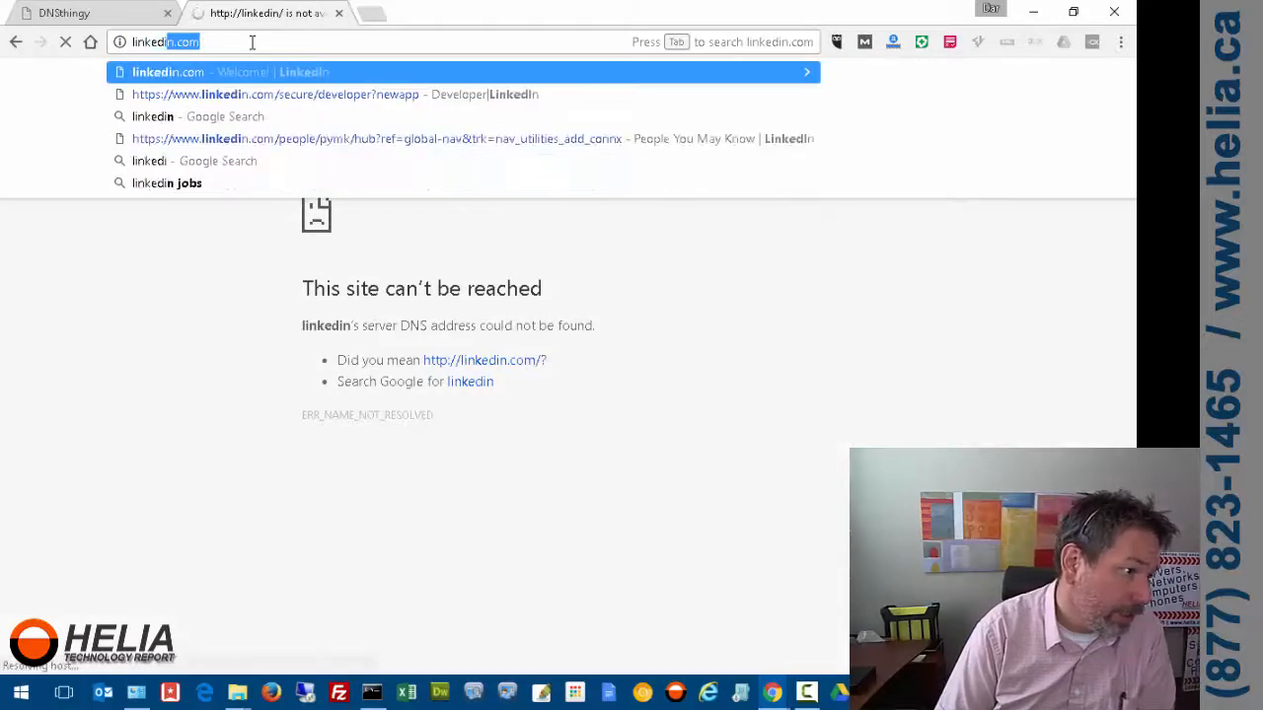
{"action": "key", "text": "Return"}
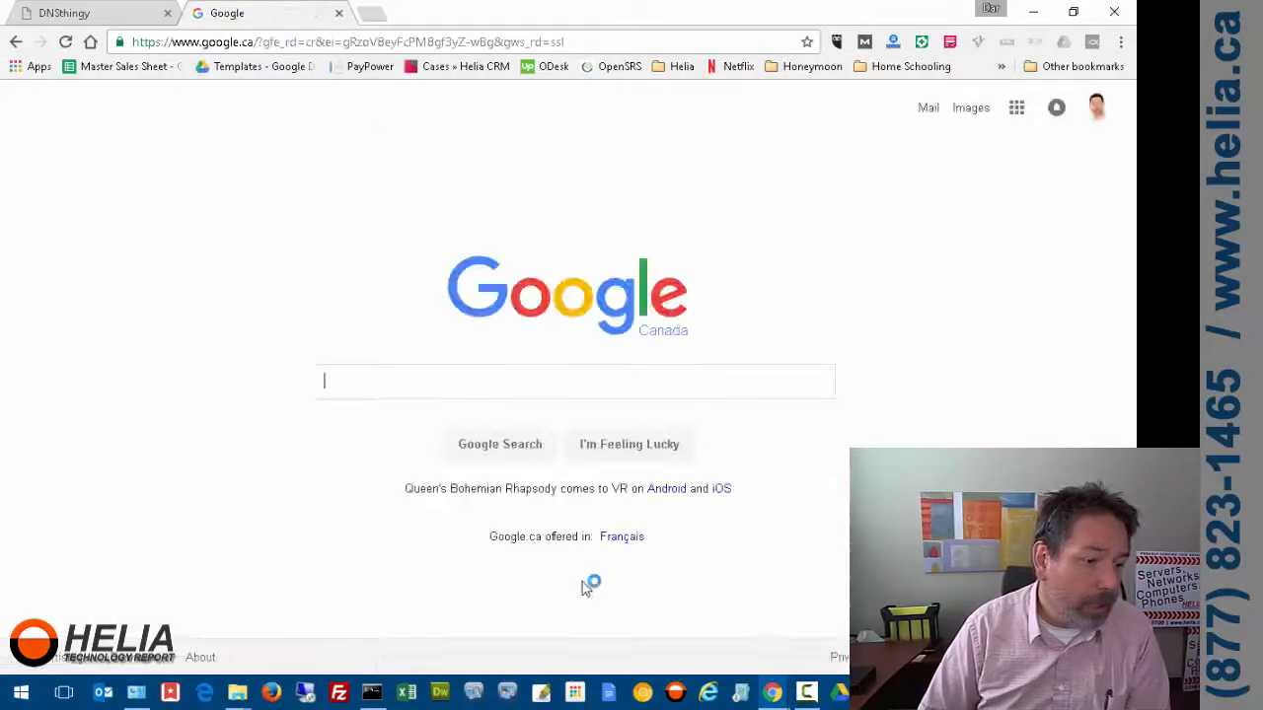
{"action": "type", "text": "facebook"}
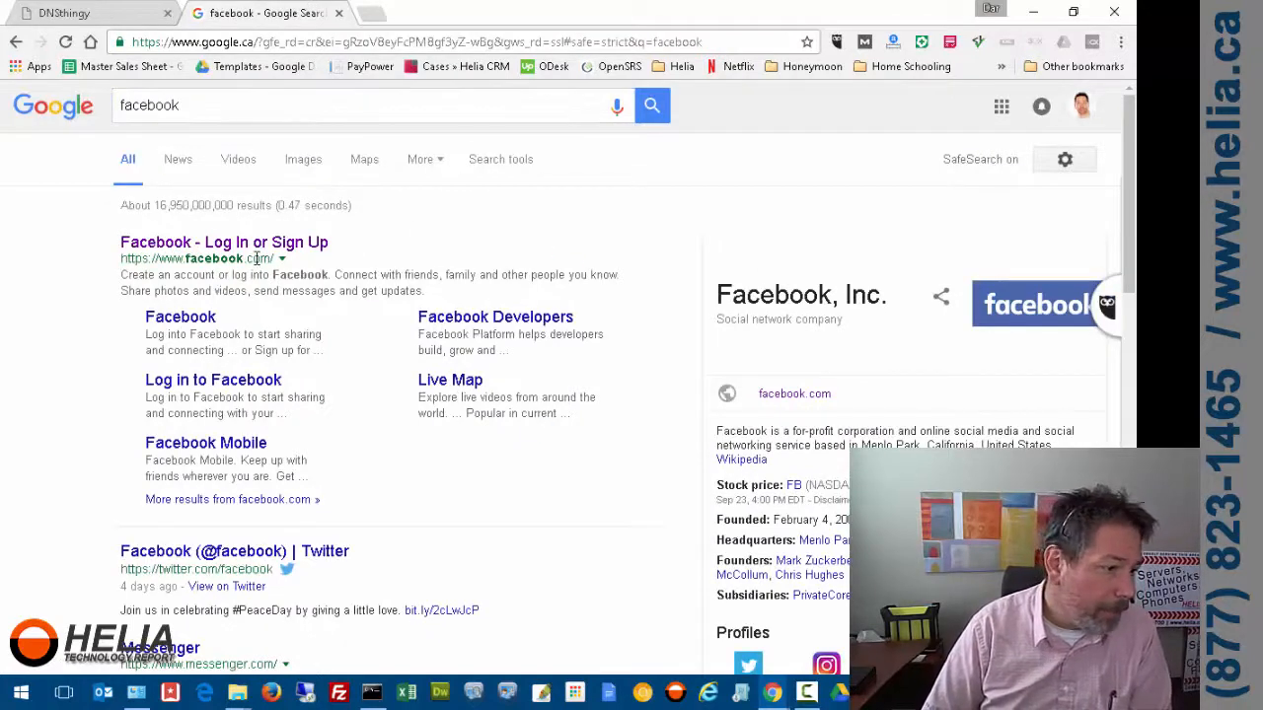
{"action": "left_click", "coordinate": [225, 241]}
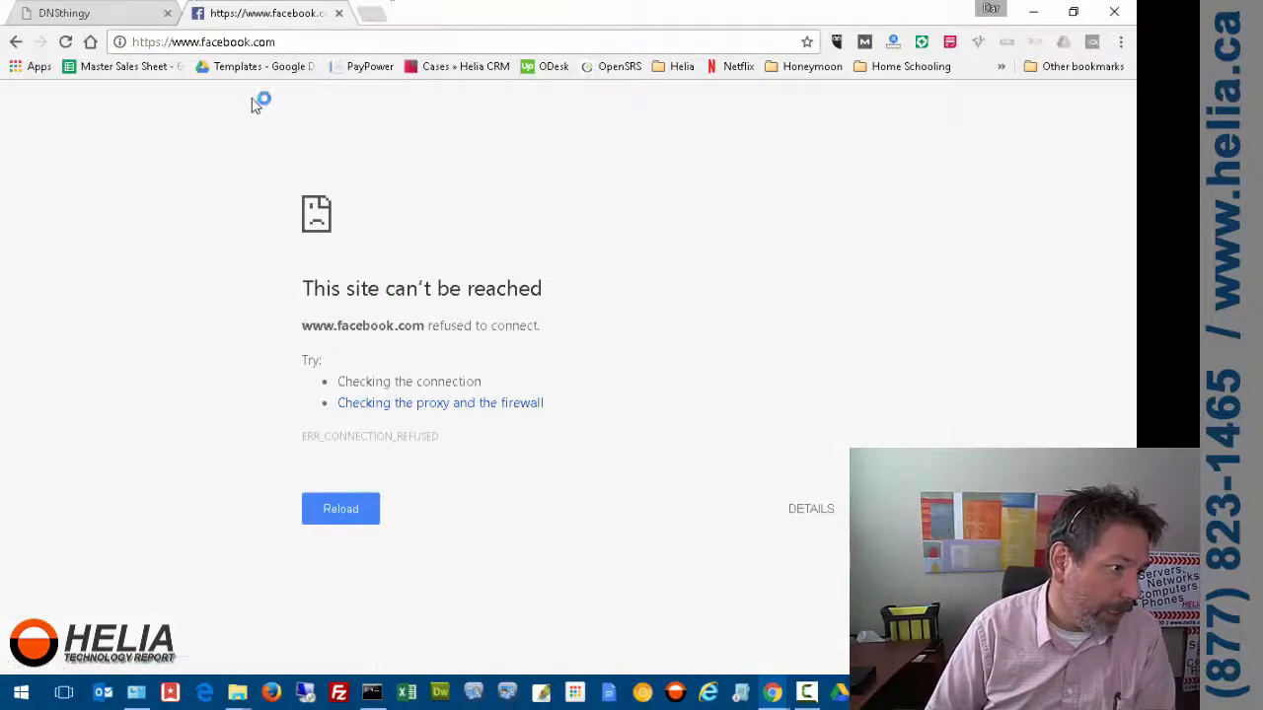
{"action": "left_click", "coordinate": [89, 12]}
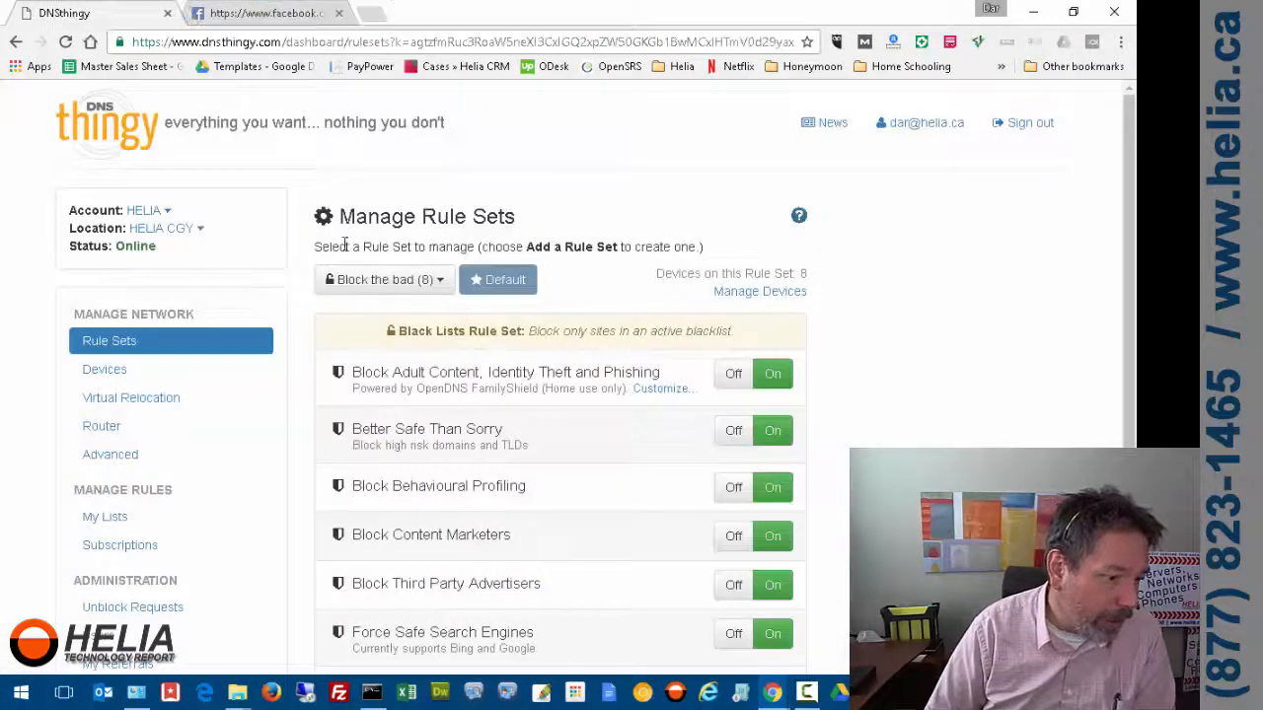
Expand the Facebook subscription on the Subscriptions page to reveal its domain list
{"action": "scroll", "scroll_direction": "down", "scroll_amount": 3}
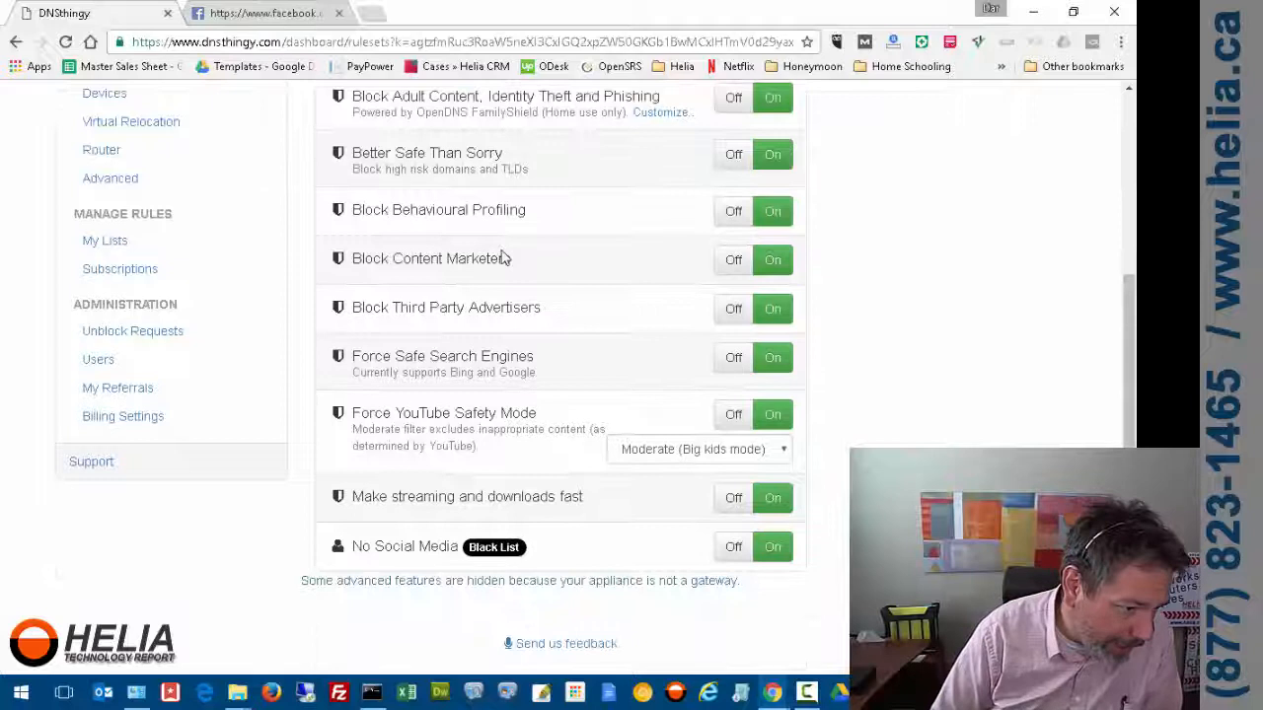
{"action": "mouse_move", "coordinate": [308, 224]}
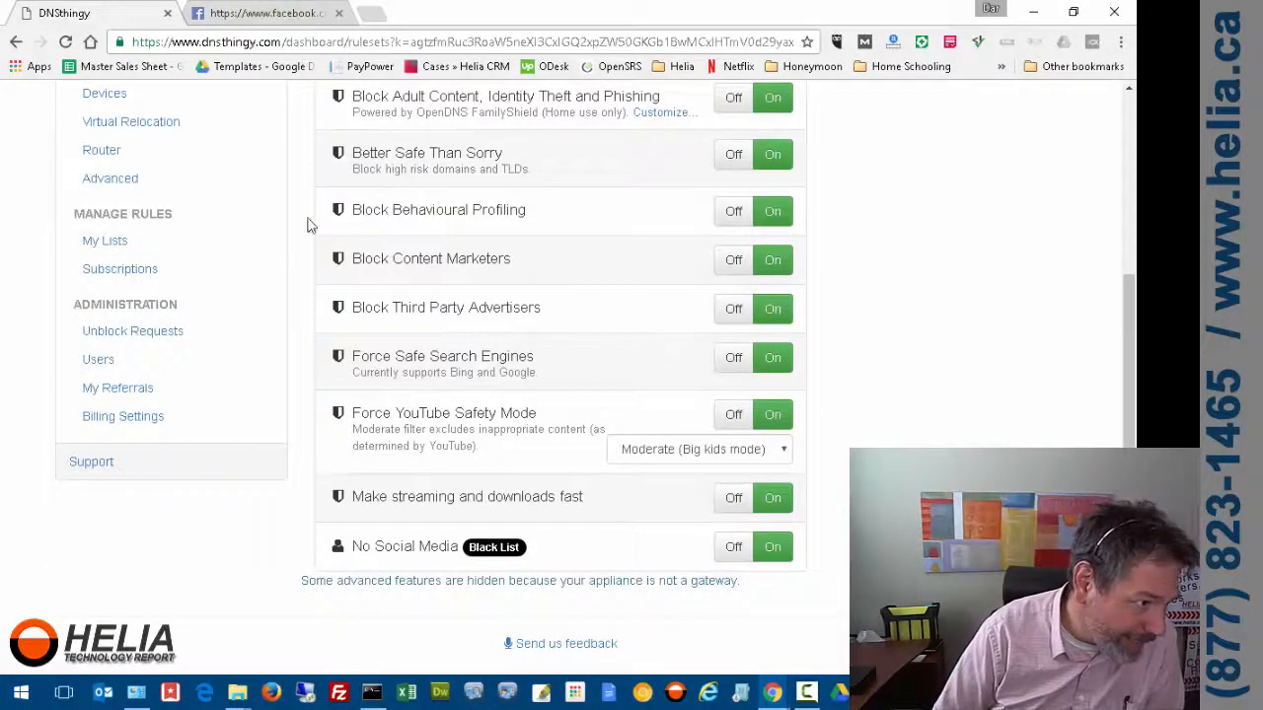
{"action": "left_click", "coordinate": [118, 268]}
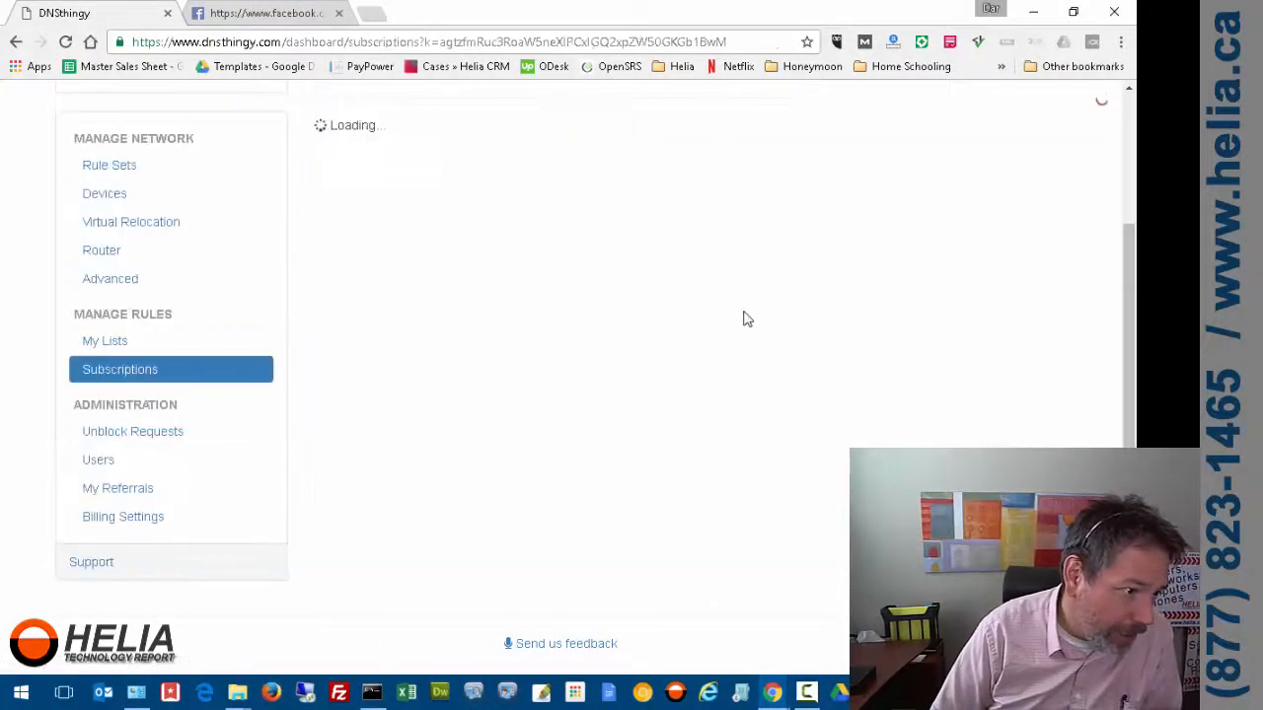
{"action": "mouse_move", "coordinate": [641, 256]}
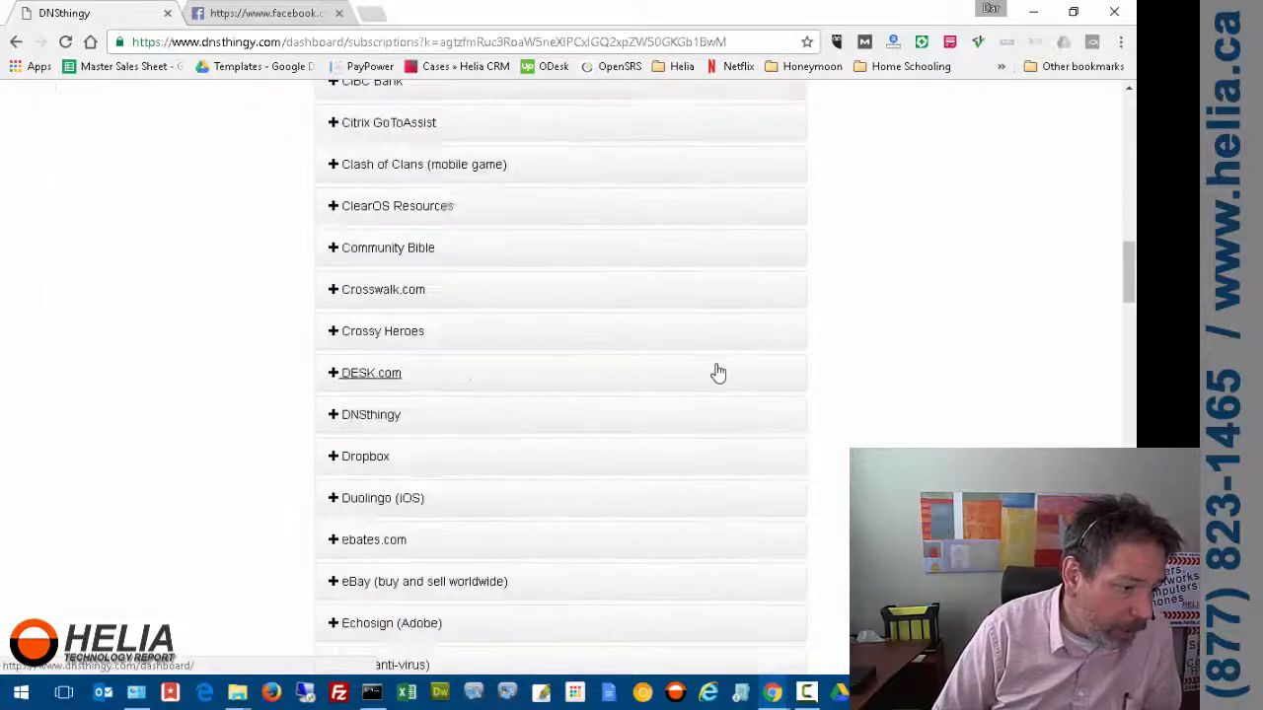
{"action": "scroll", "scroll_direction": "down", "scroll_amount": 3}
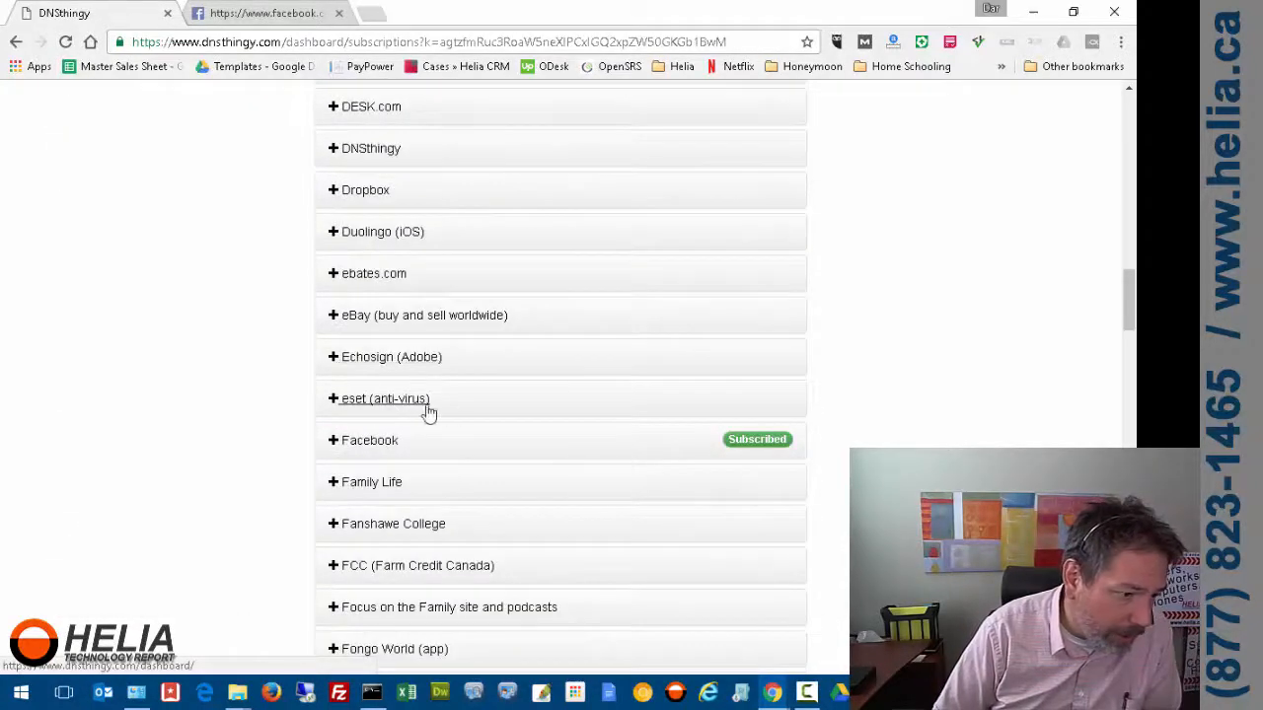
{"action": "left_click", "coordinate": [371, 440]}
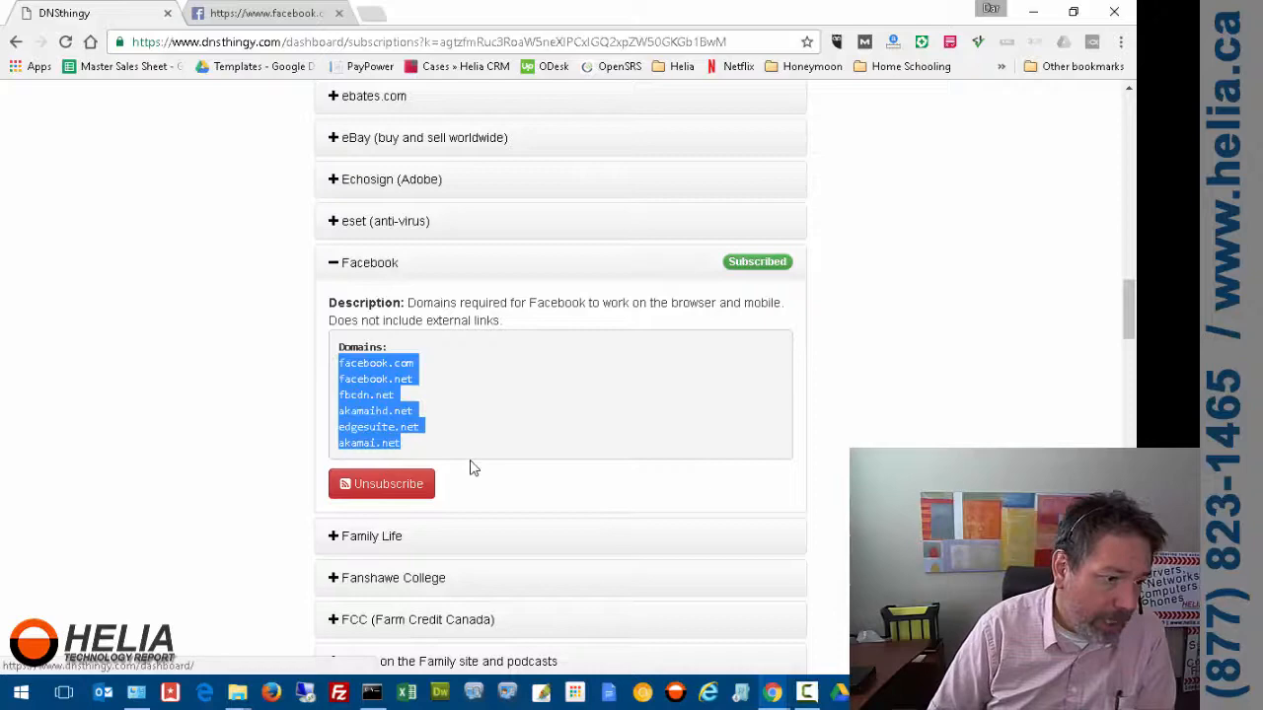
{"action": "mouse_move", "coordinate": [576, 533]}
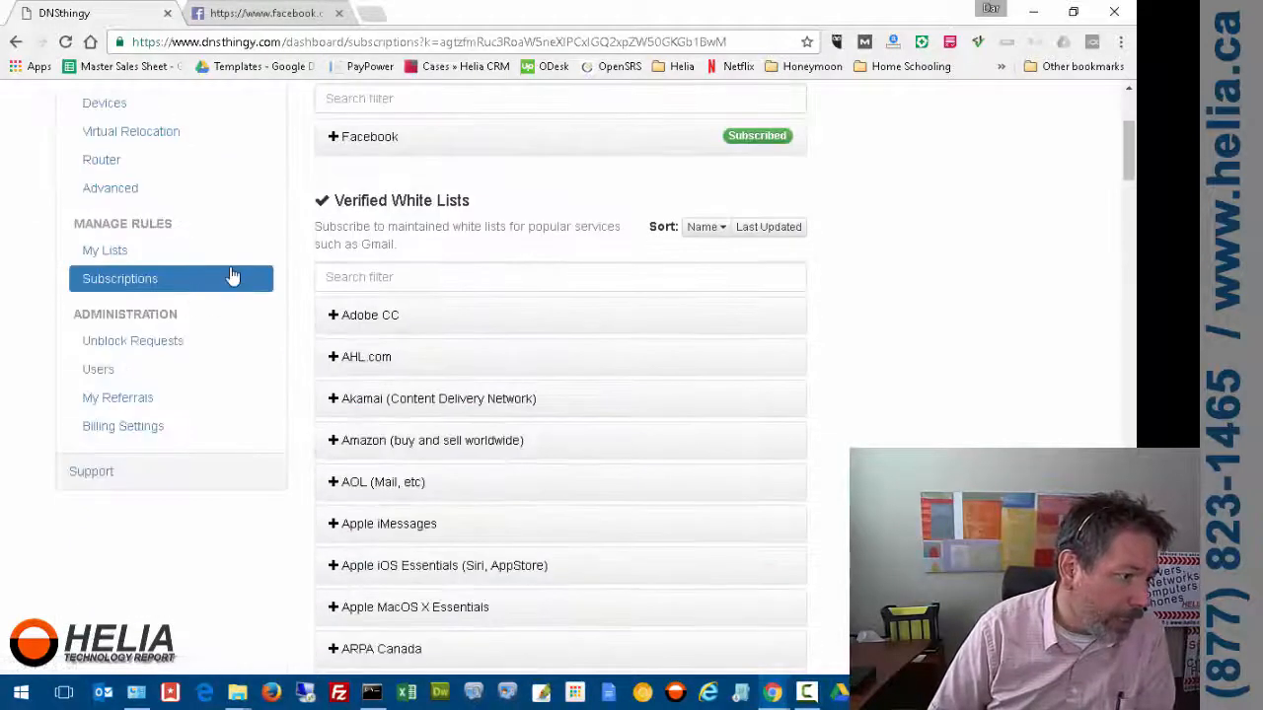
Begin editing the No Social Media list from My Lists
{"action": "left_click", "coordinate": [105, 248]}
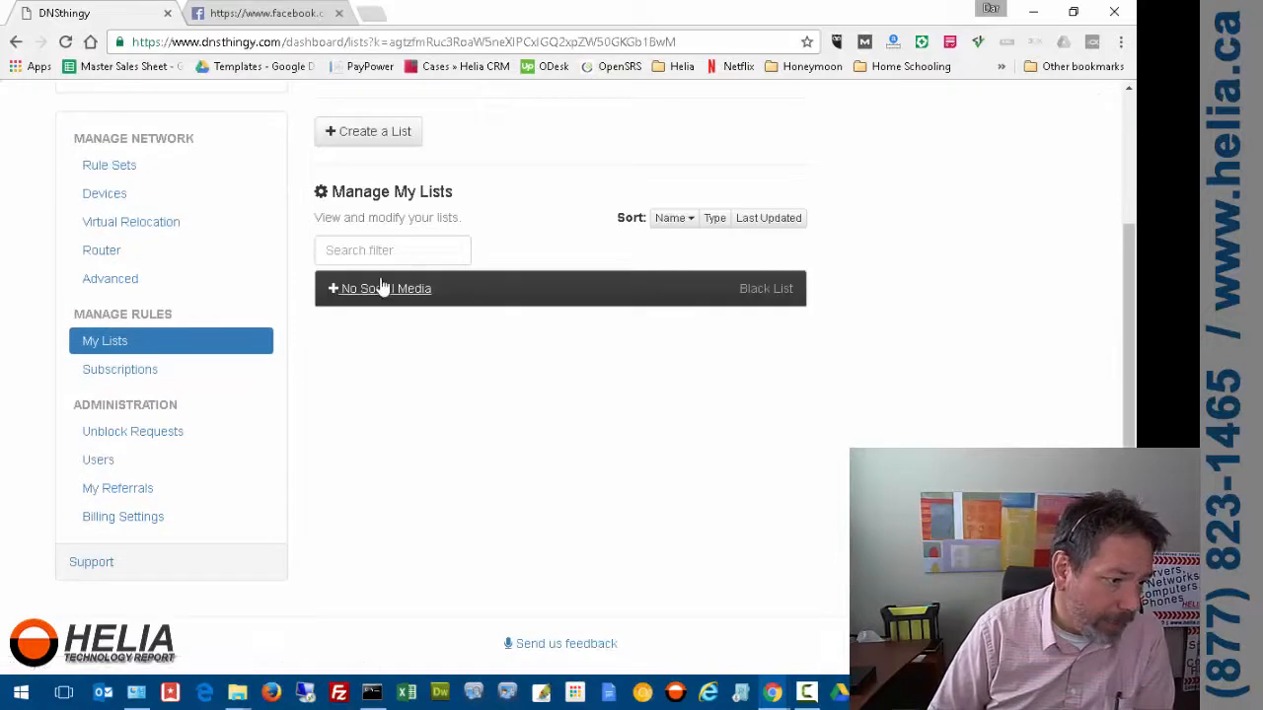
{"action": "left_click", "coordinate": [385, 288]}
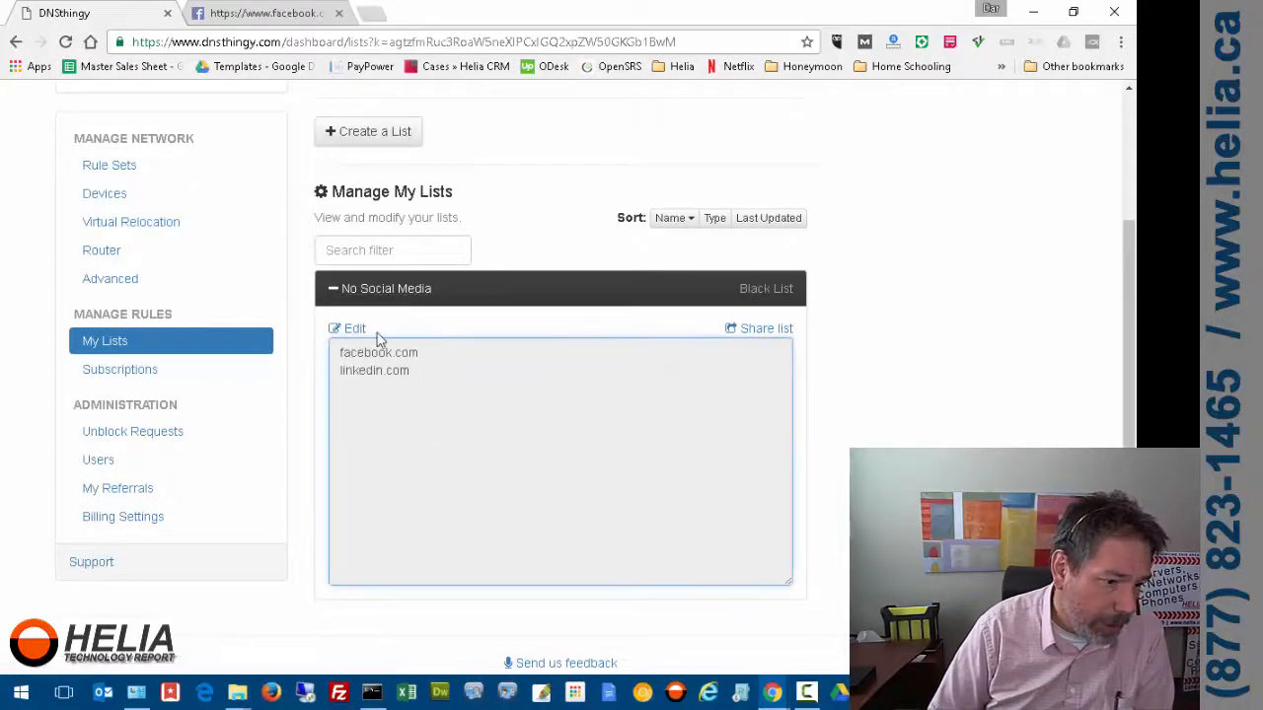
{"action": "left_click", "coordinate": [355, 327]}
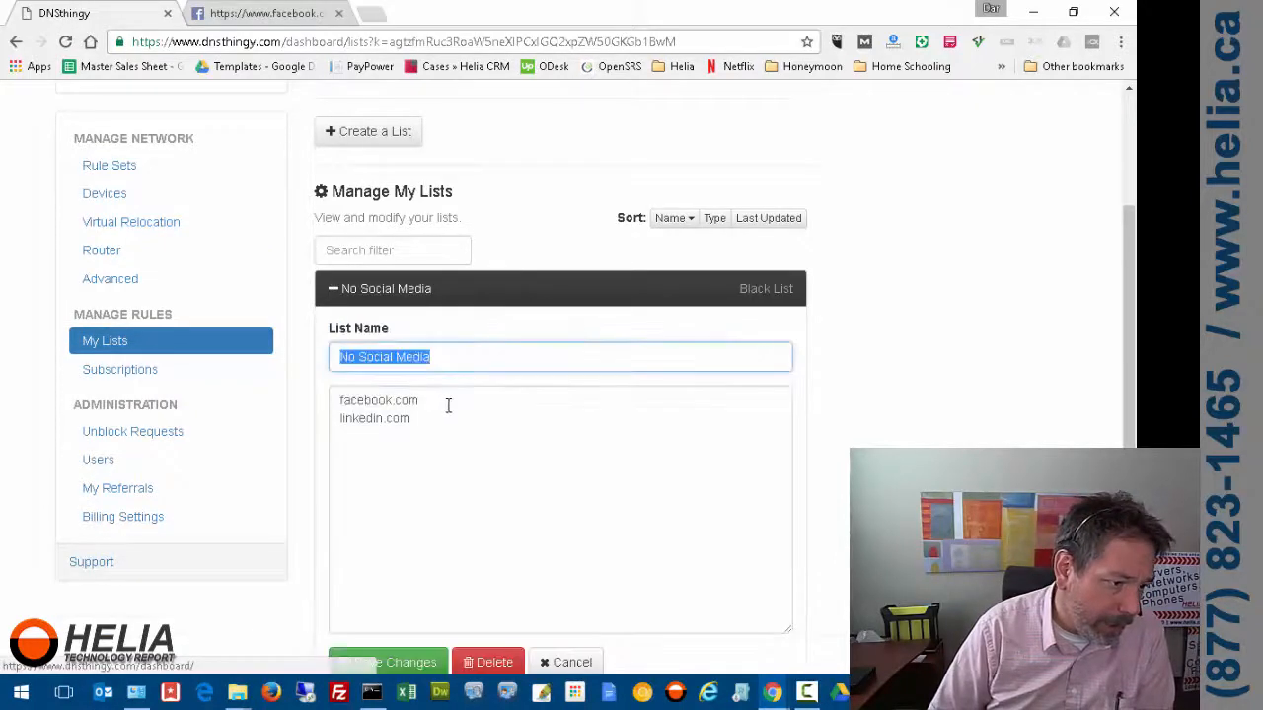
Paste the Facebook domains (facebook.net, fbcdn.net, akamai.net…) and save, hitting an invalid-domain error
{"action": "left_click", "coordinate": [446, 430]}
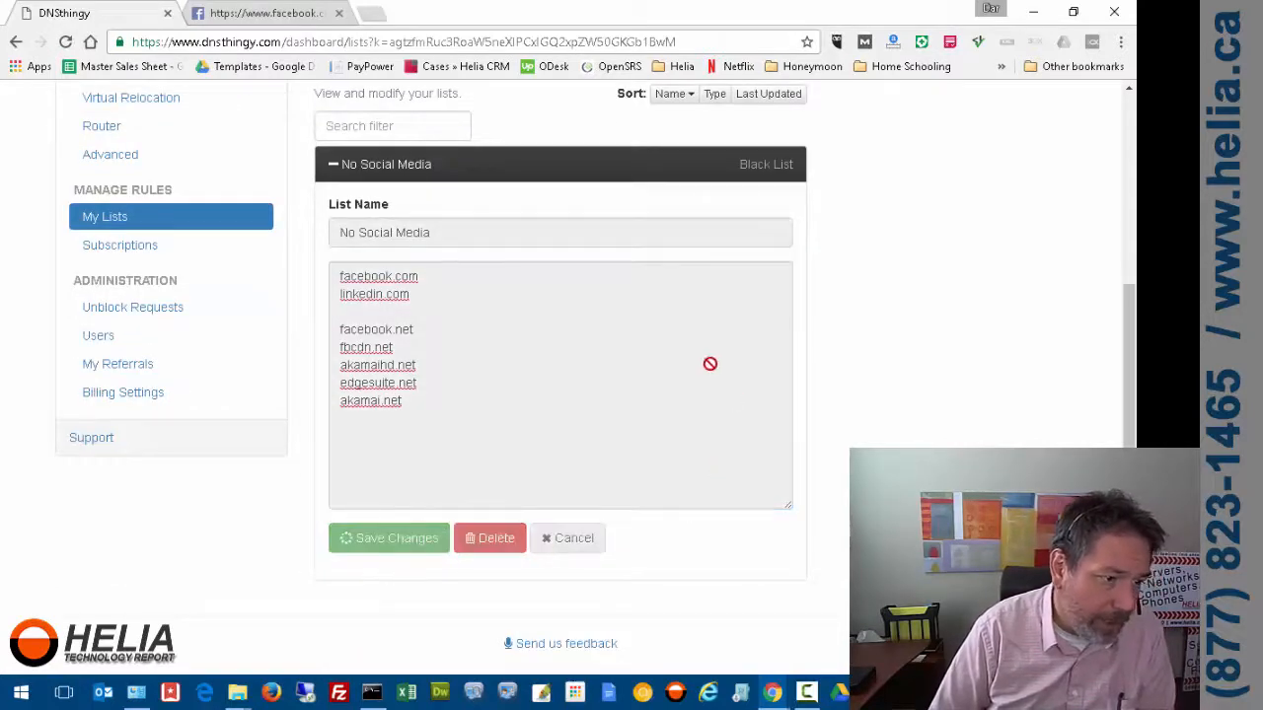
{"action": "left_click", "coordinate": [386, 537]}
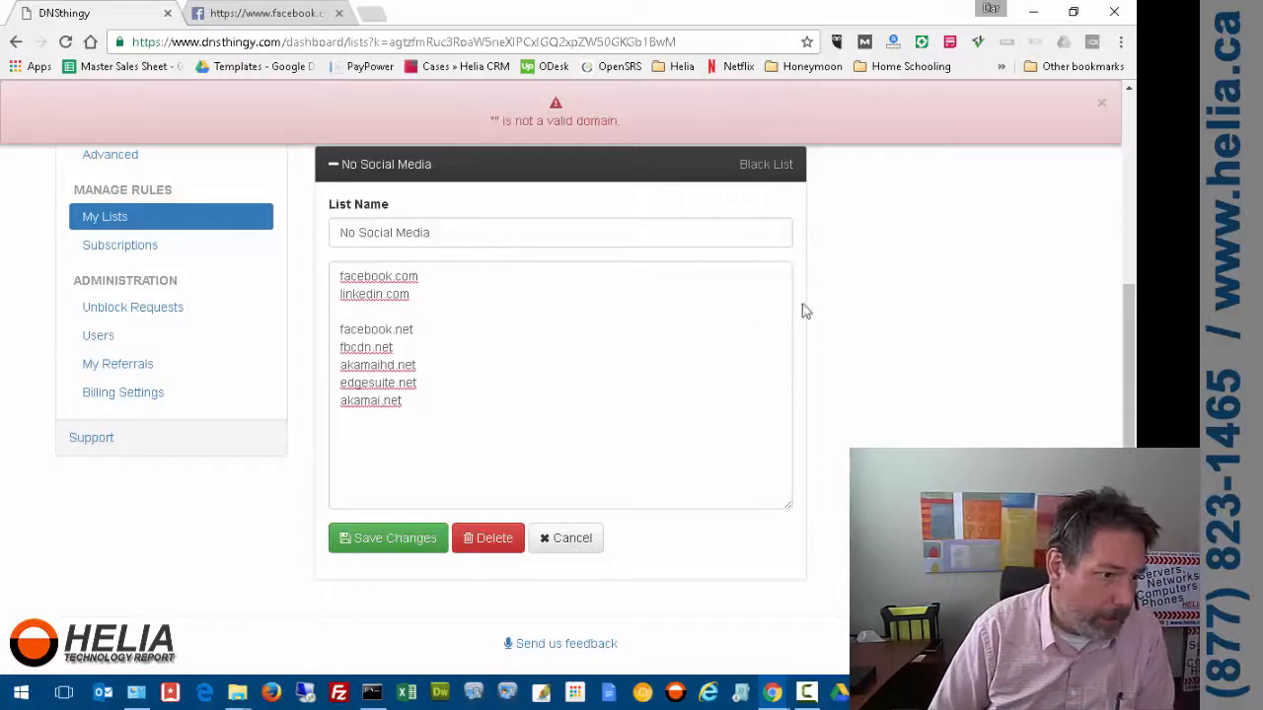
{"action": "left_click", "coordinate": [383, 314]}
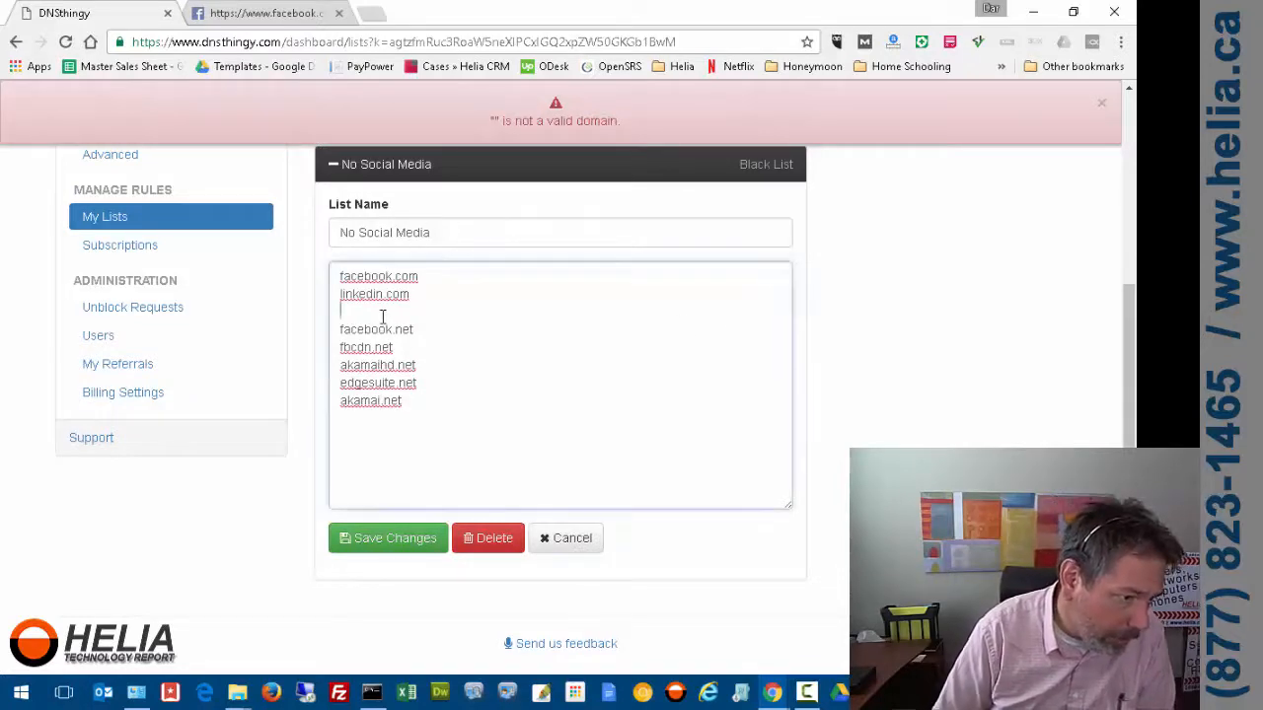